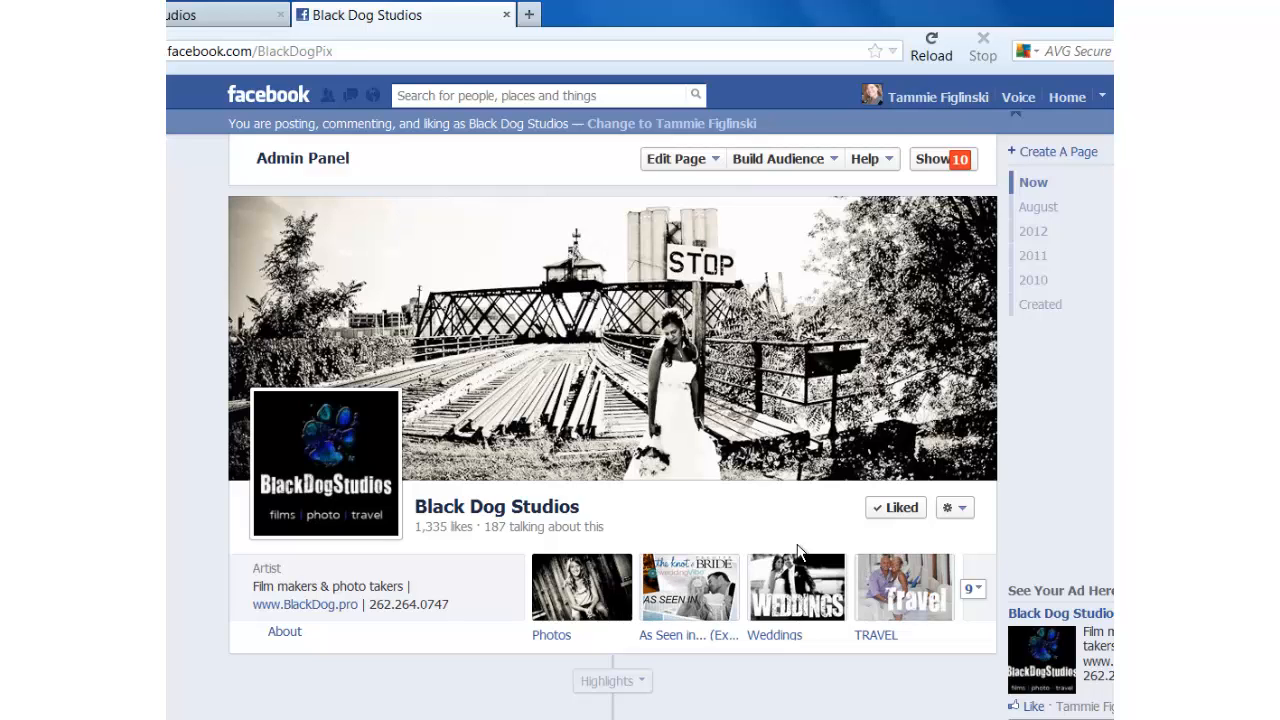
{"action": "mouse_move", "coordinate": [838, 560]}
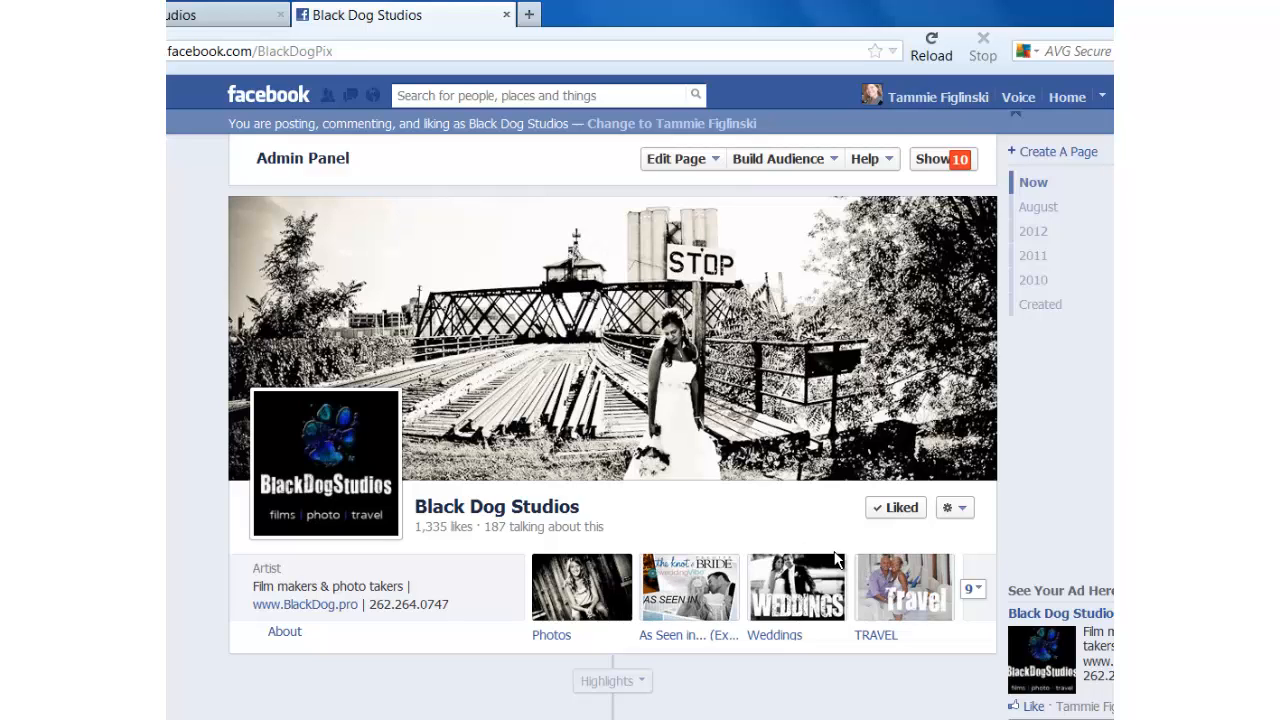
{"action": "mouse_move", "coordinate": [608, 347]}
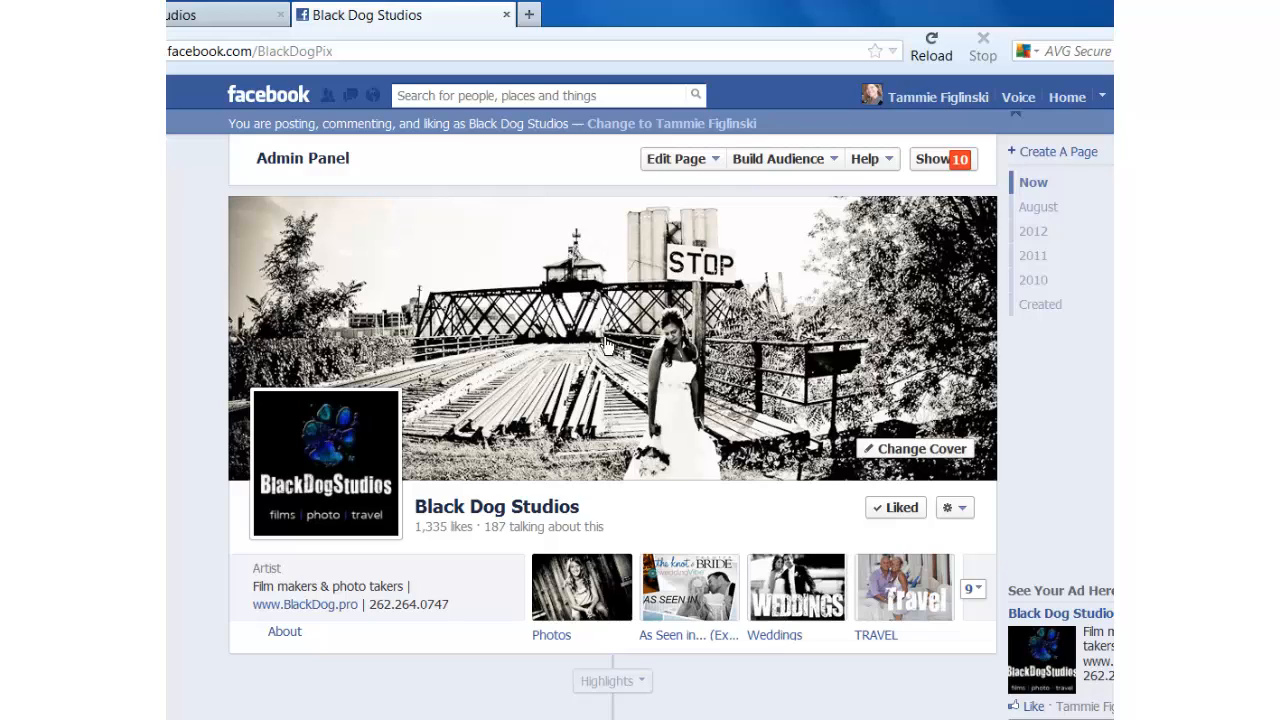
{"action": "mouse_move", "coordinate": [787, 267]}
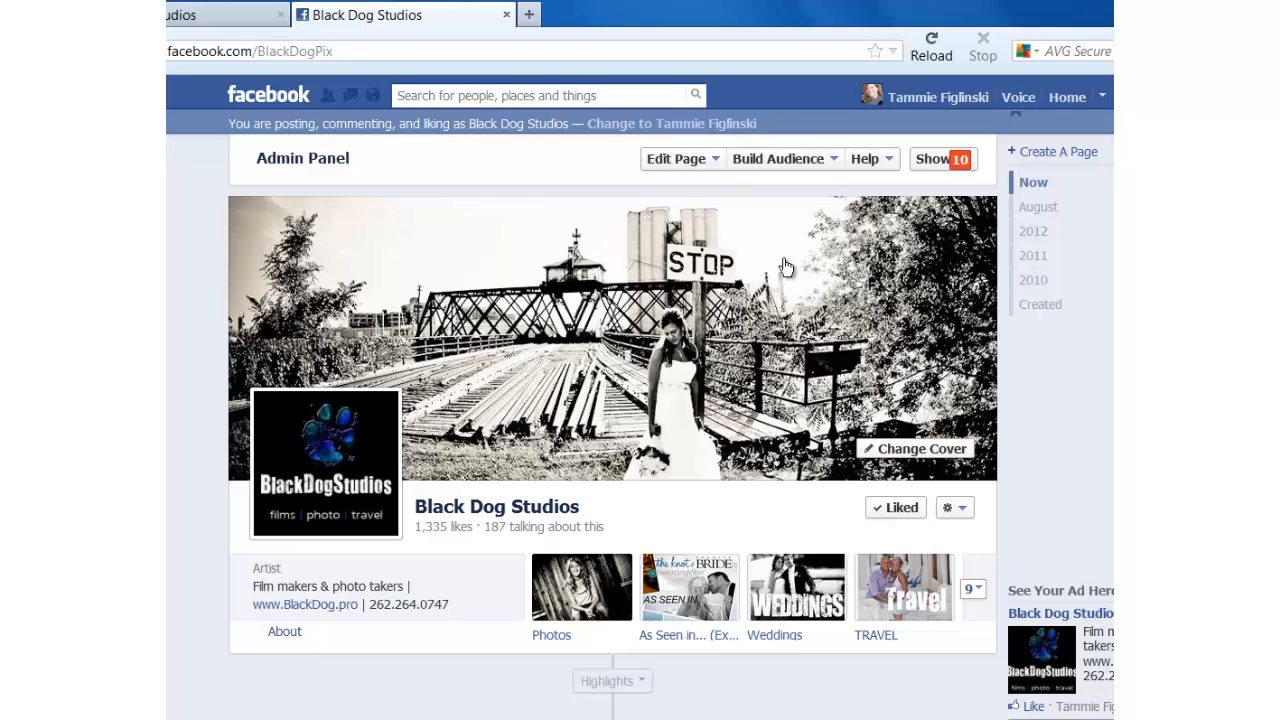
{"action": "mouse_move", "coordinate": [945, 165]}
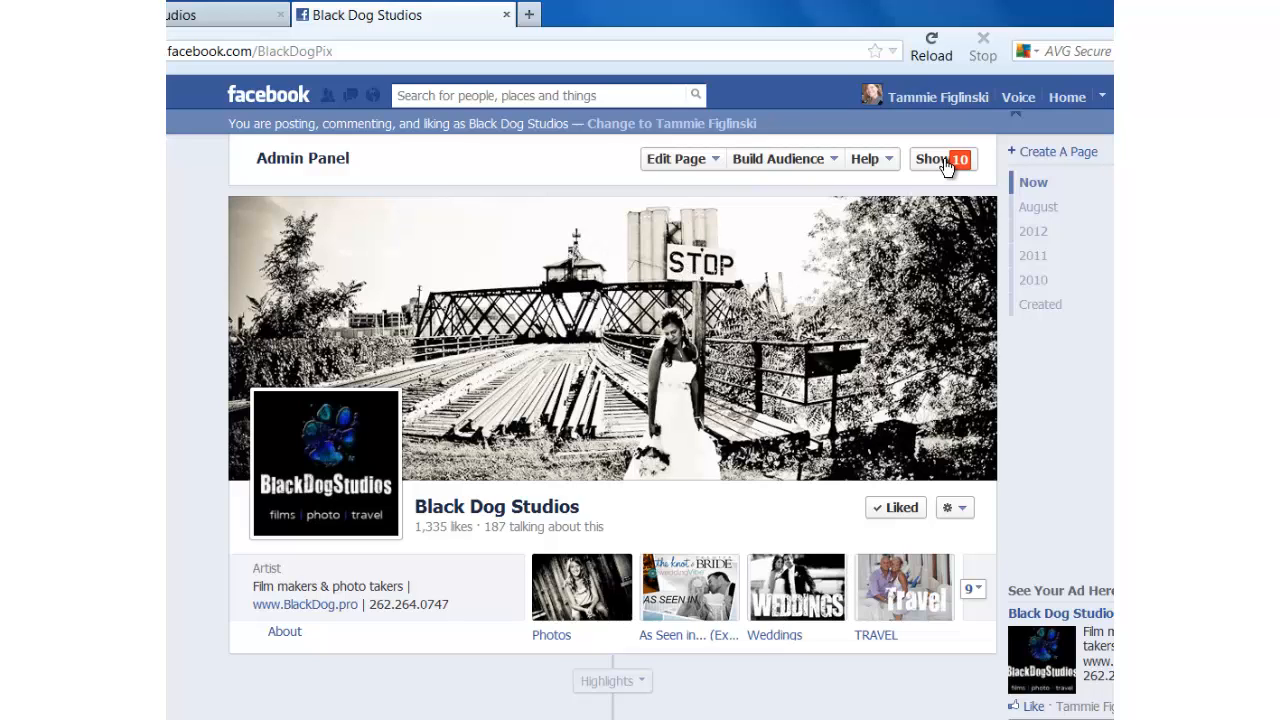
{"action": "mouse_move", "coordinate": [269, 166]}
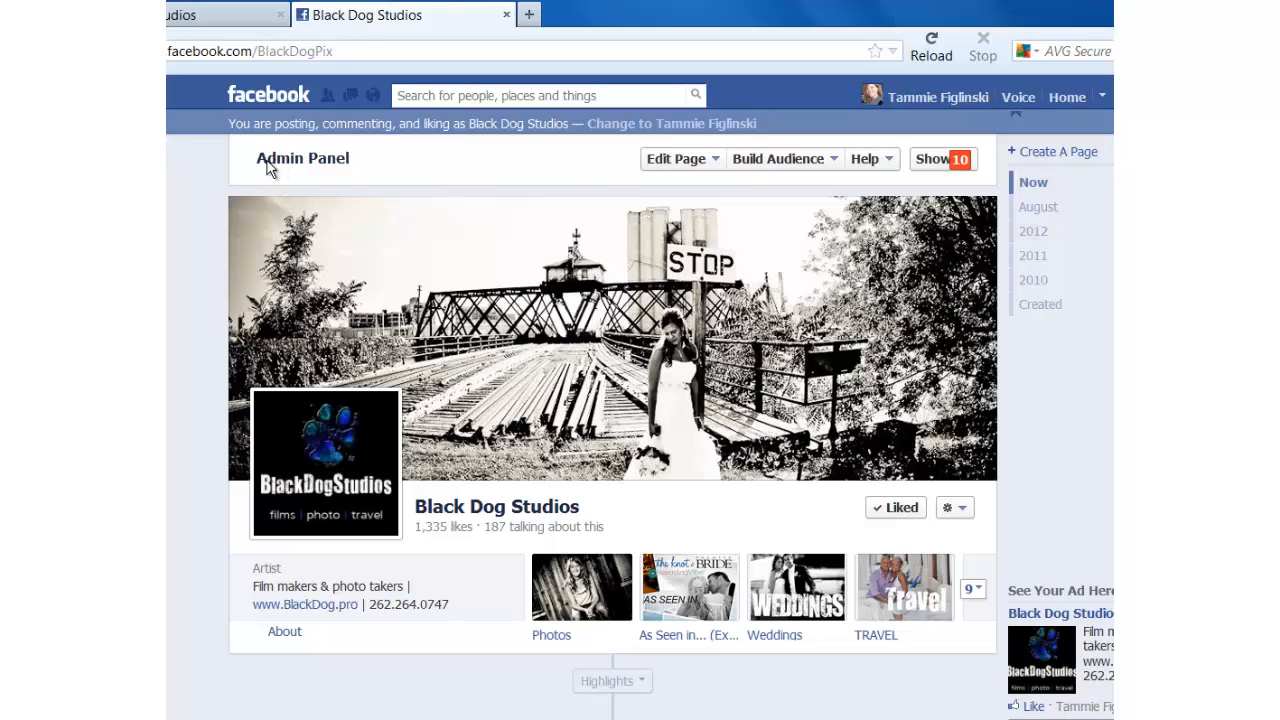
{"action": "mouse_move", "coordinate": [958, 172]}
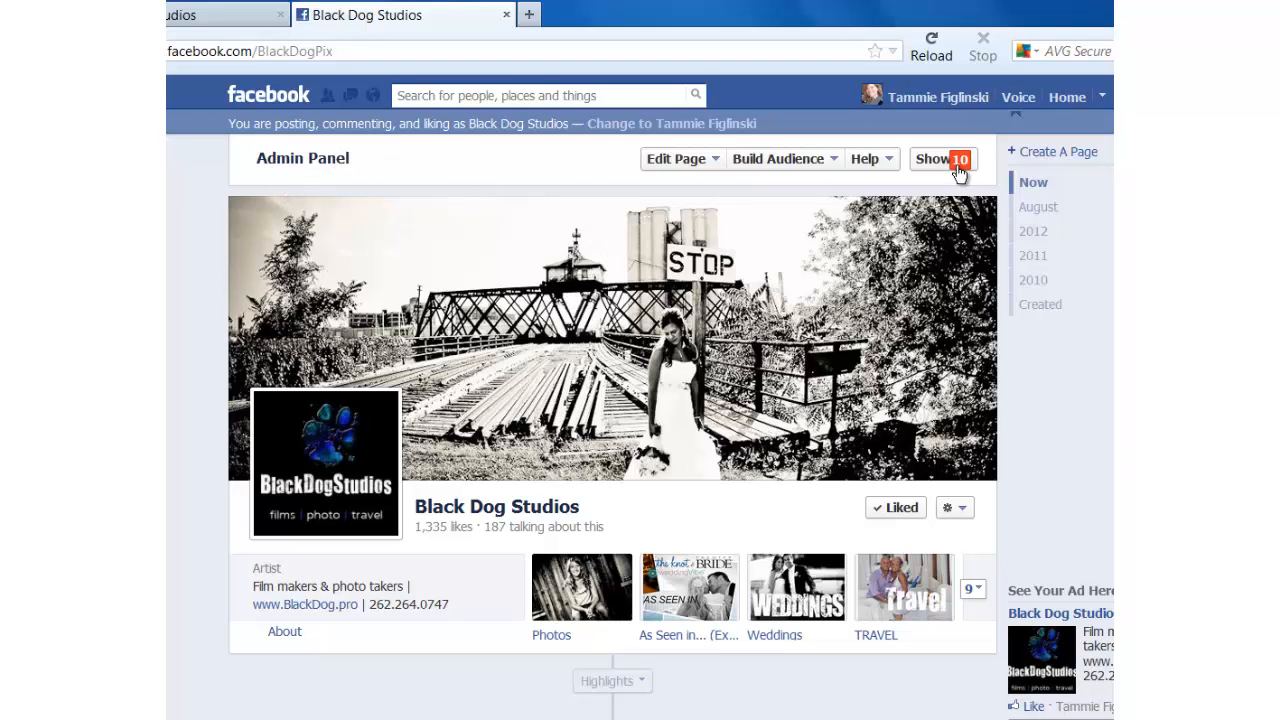
Expand the Black Dog Studios admin panel and open the full Insights overview.
{"action": "left_click", "coordinate": [943, 159]}
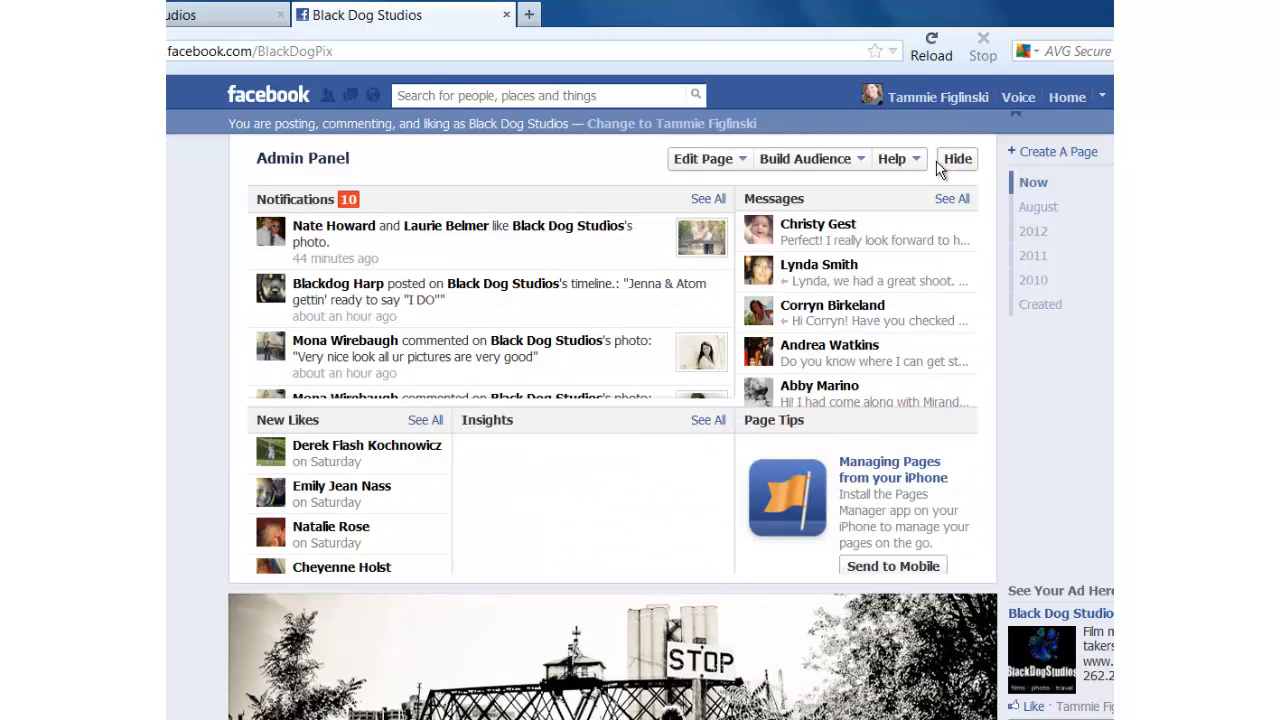
{"action": "mouse_move", "coordinate": [615, 483]}
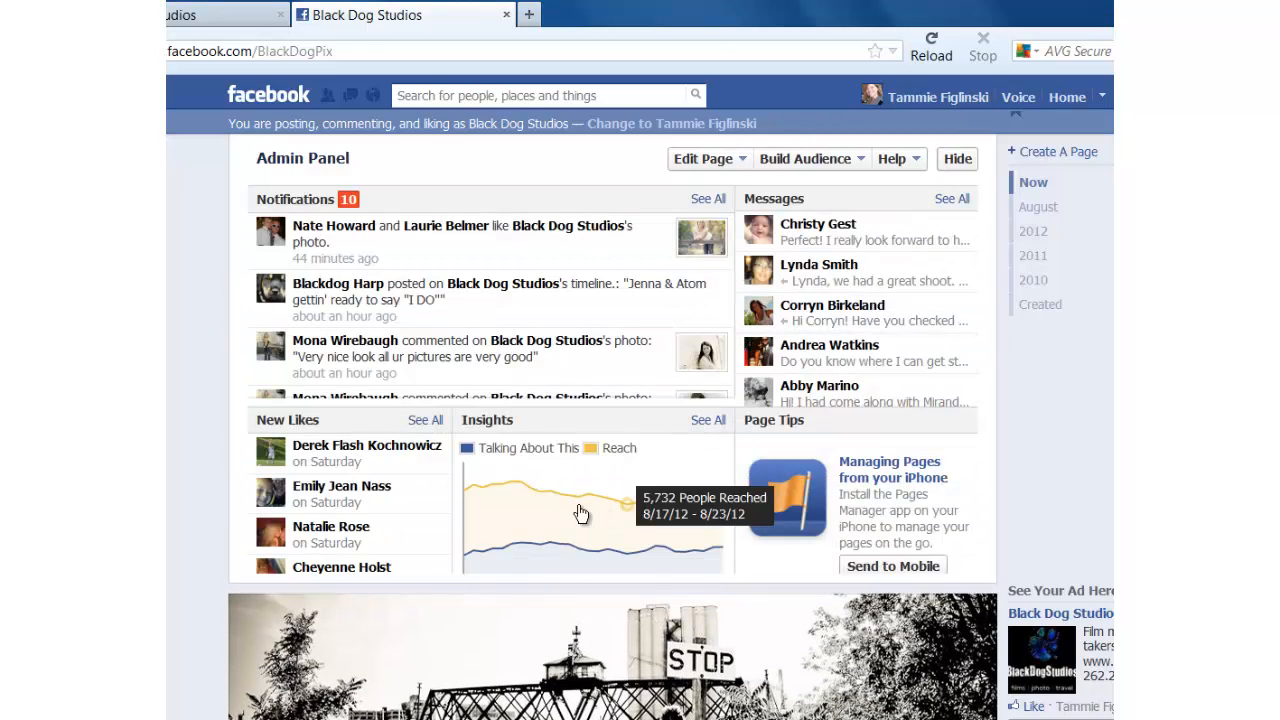
{"action": "left_click", "coordinate": [708, 420]}
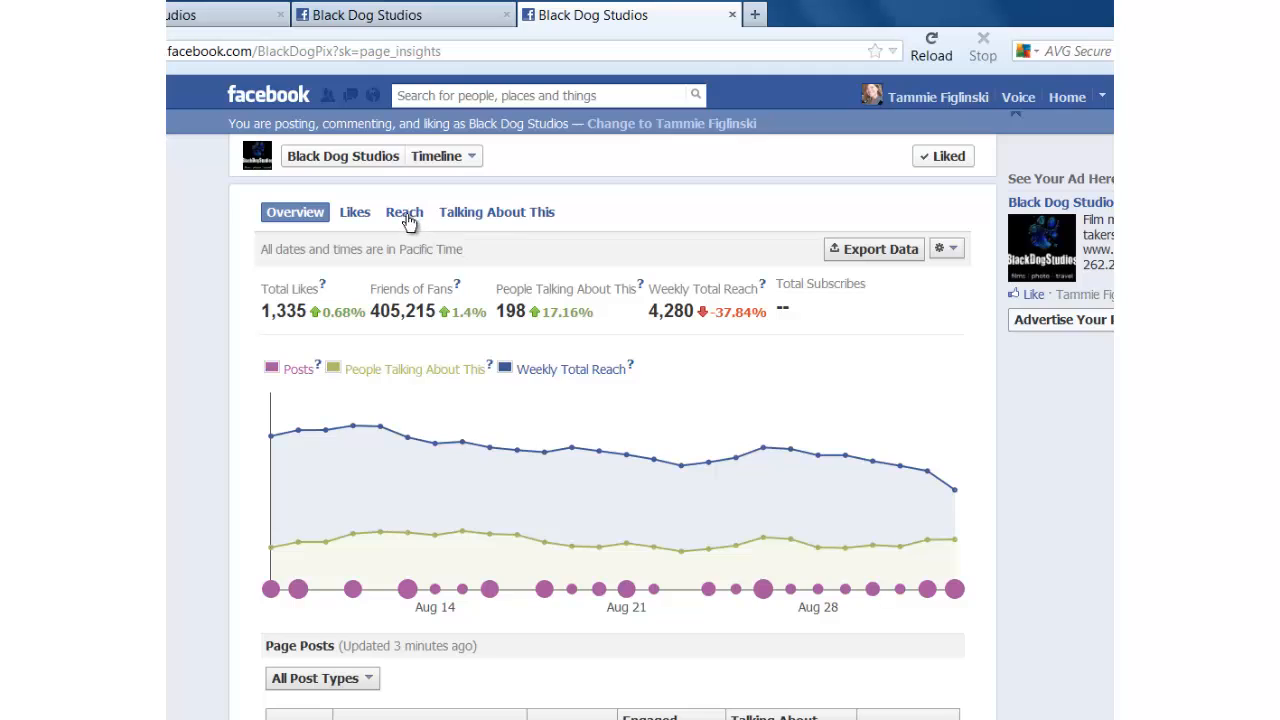
Switch Page Insights to the Reach tab for gender, age and location breakdowns.
{"action": "left_click", "coordinate": [404, 211]}
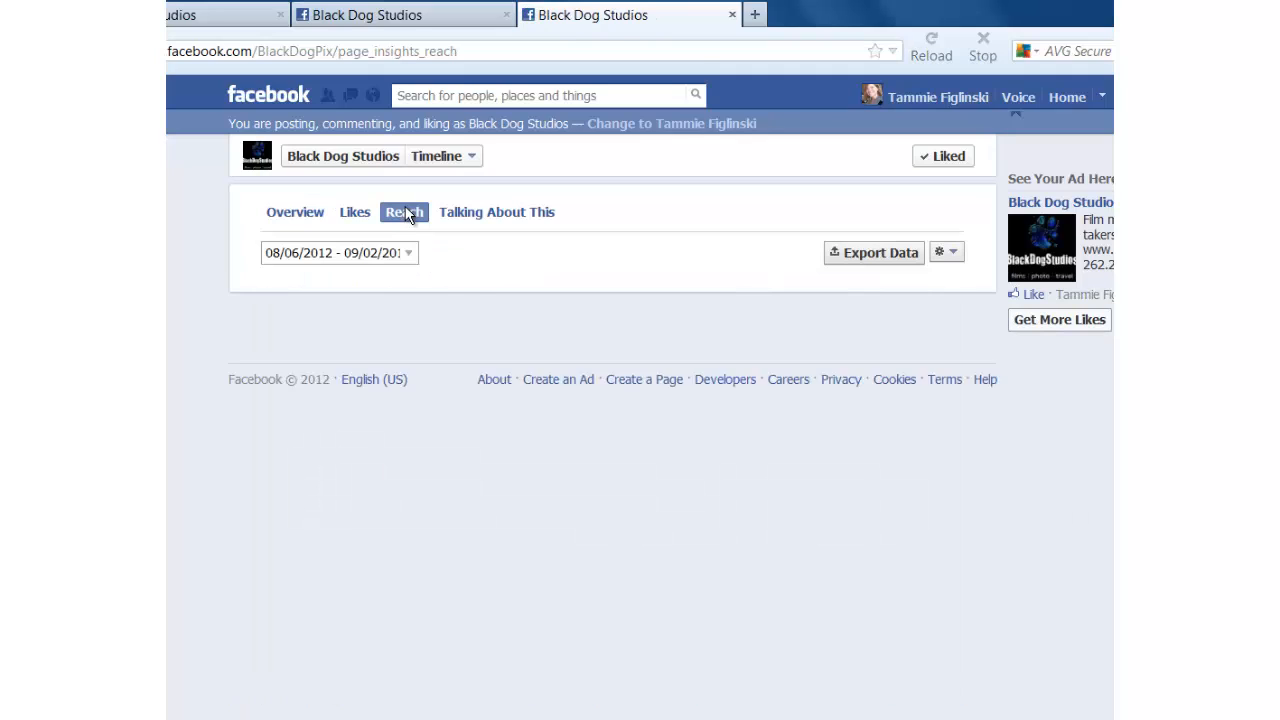
{"action": "left_click", "coordinate": [404, 211]}
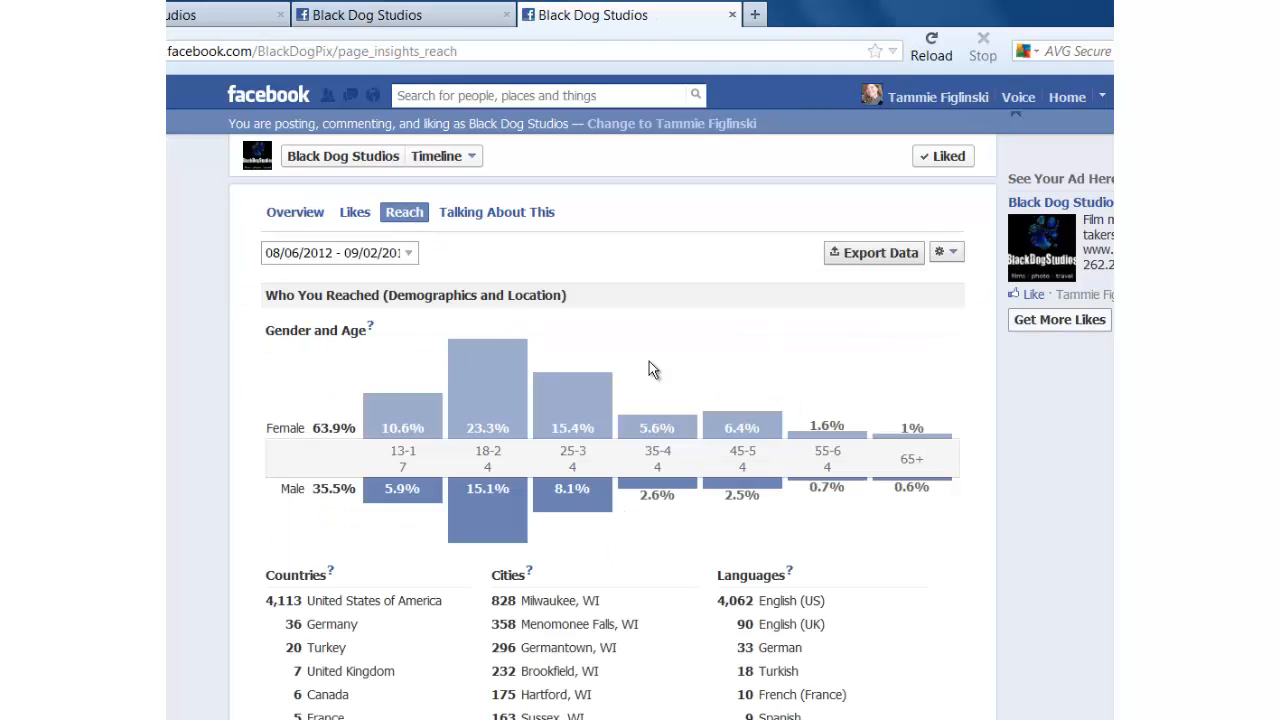
{"action": "mouse_move", "coordinate": [315, 438]}
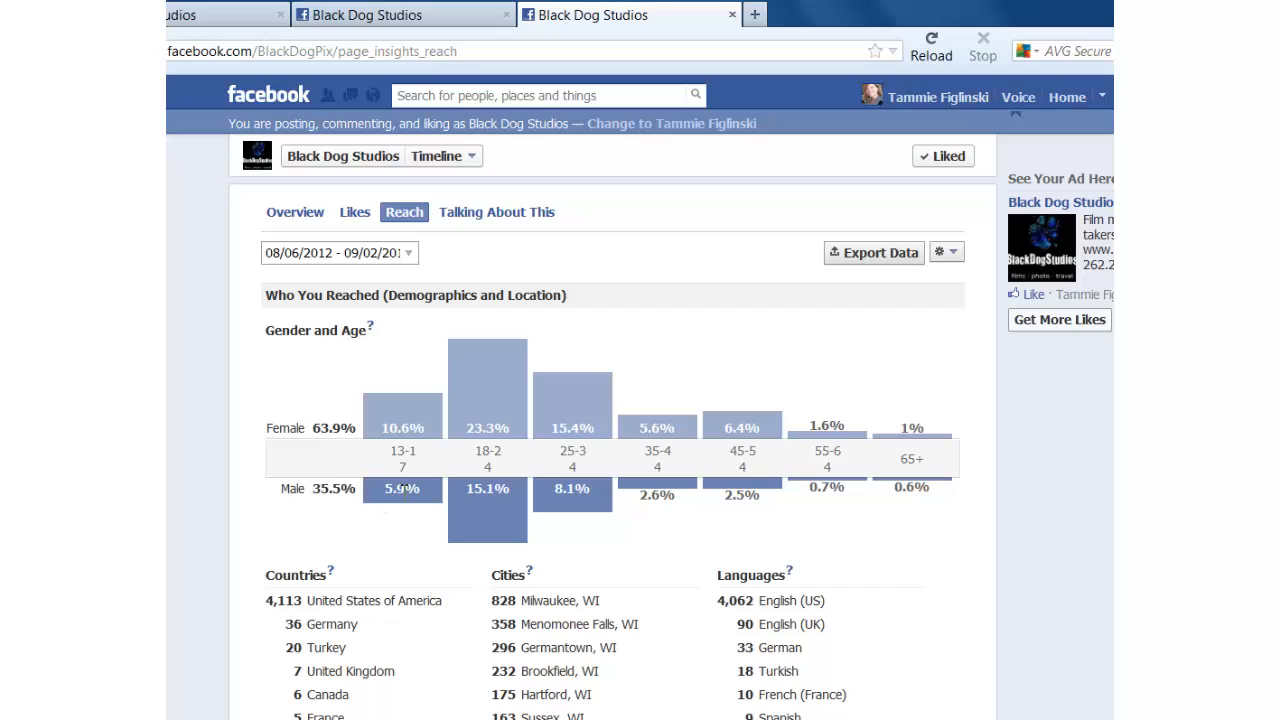
{"action": "scroll", "scroll_direction": "down", "scroll_amount": 3}
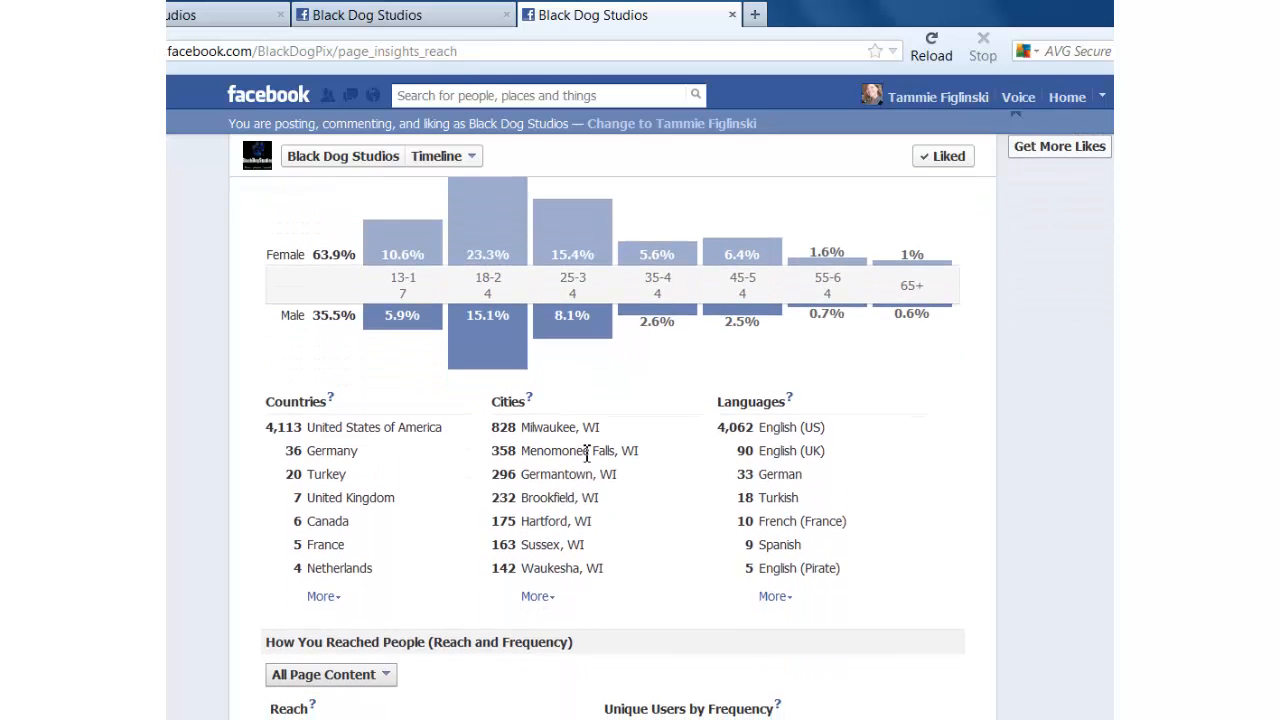
{"action": "mouse_move", "coordinate": [315, 437]}
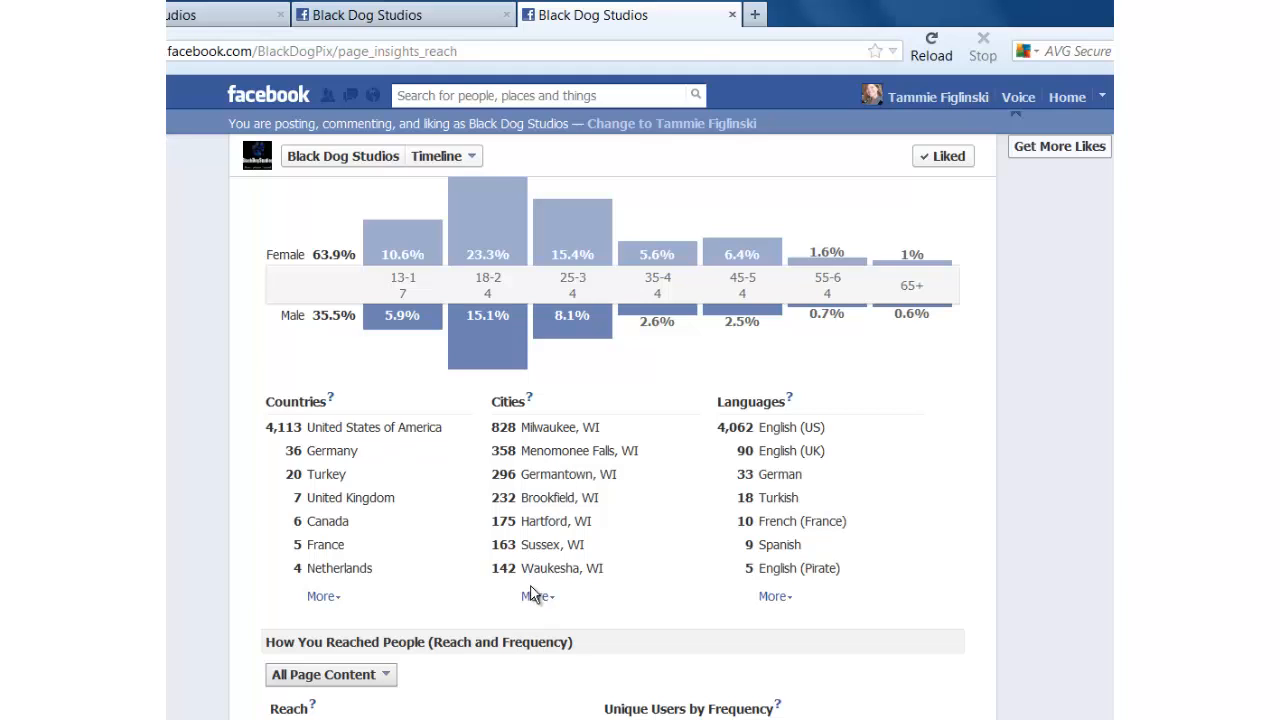
{"action": "mouse_move", "coordinate": [565, 455]}
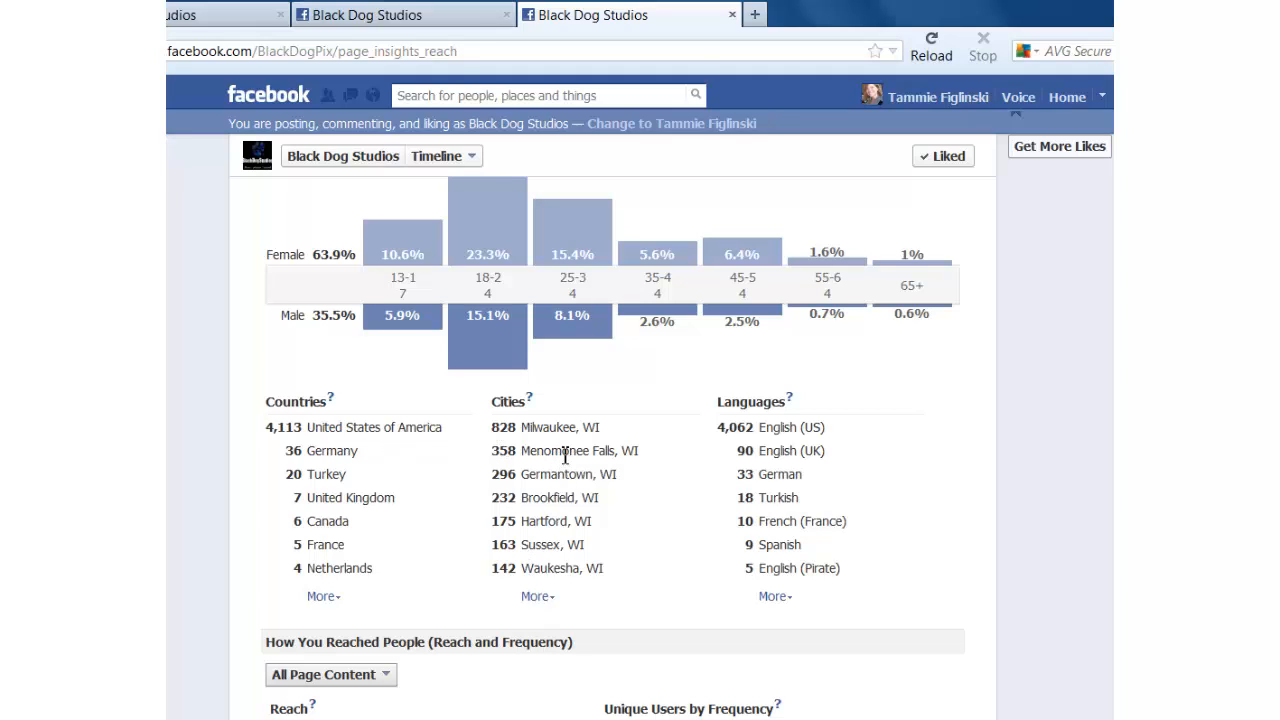
{"action": "mouse_move", "coordinate": [570, 558]}
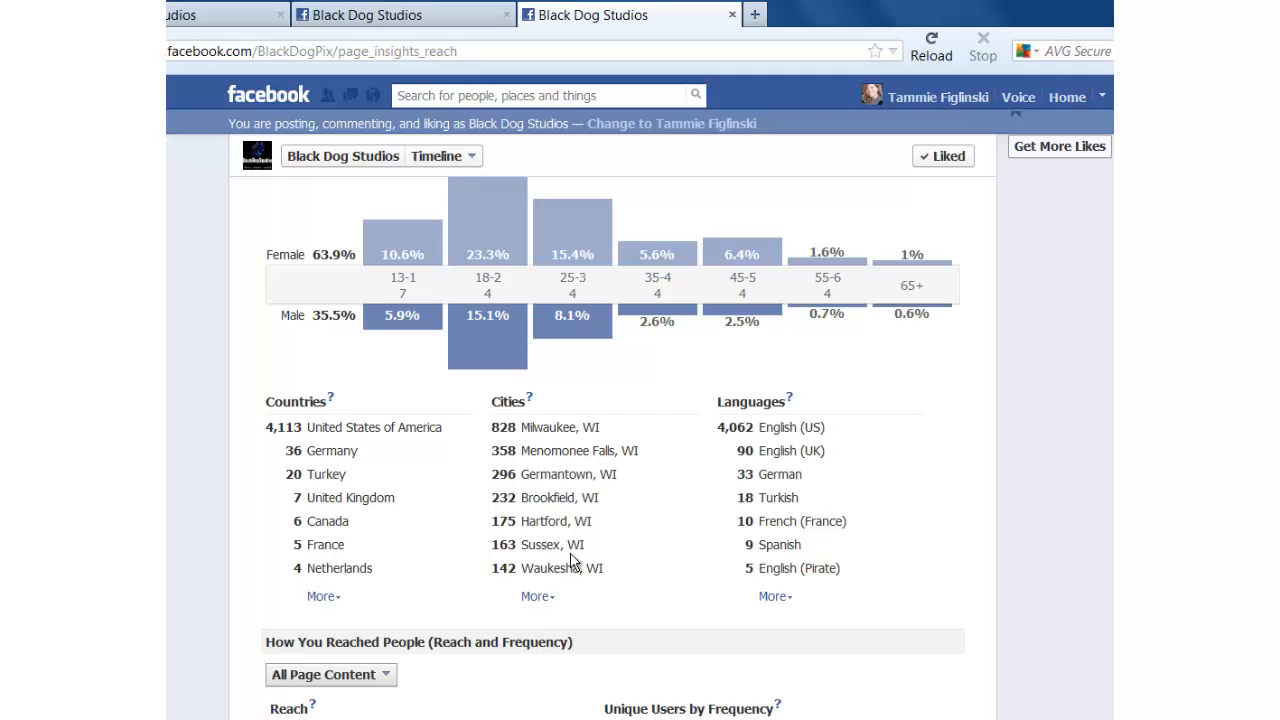
{"action": "mouse_move", "coordinate": [562, 480]}
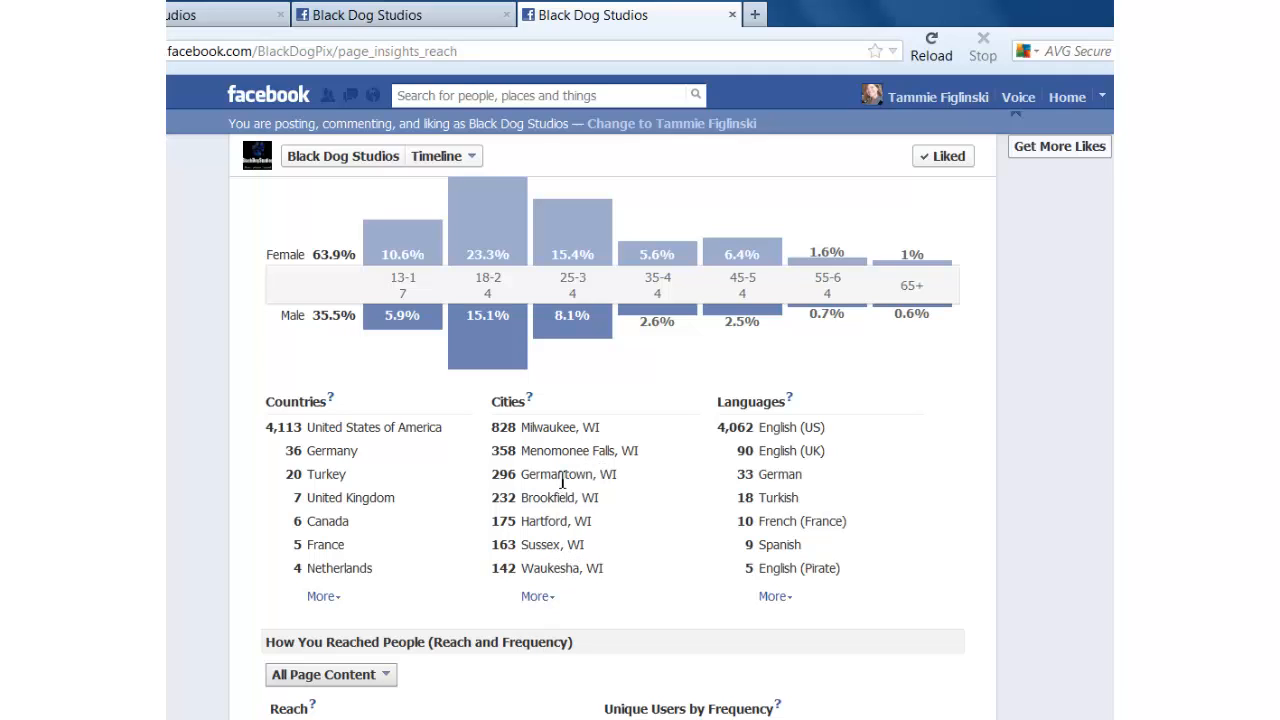
{"action": "scroll", "scroll_direction": "down", "scroll_amount": 3}
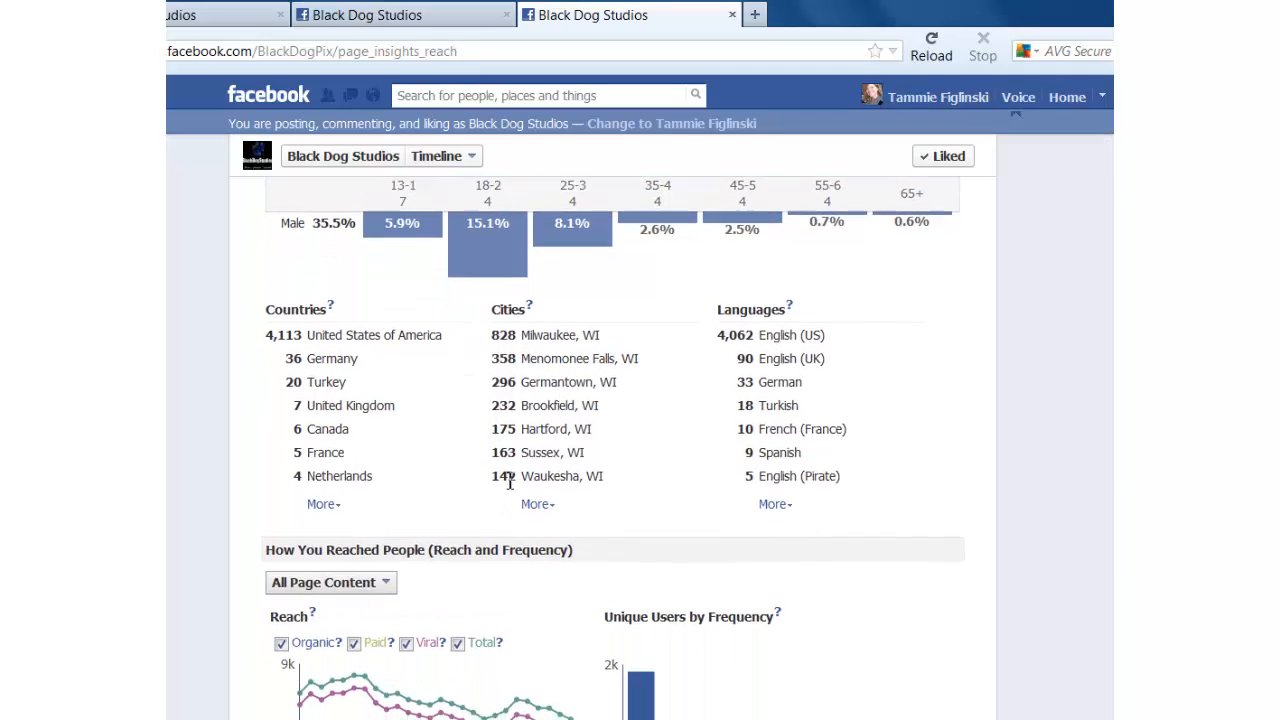
{"action": "scroll", "scroll_direction": "down", "scroll_amount": 3}
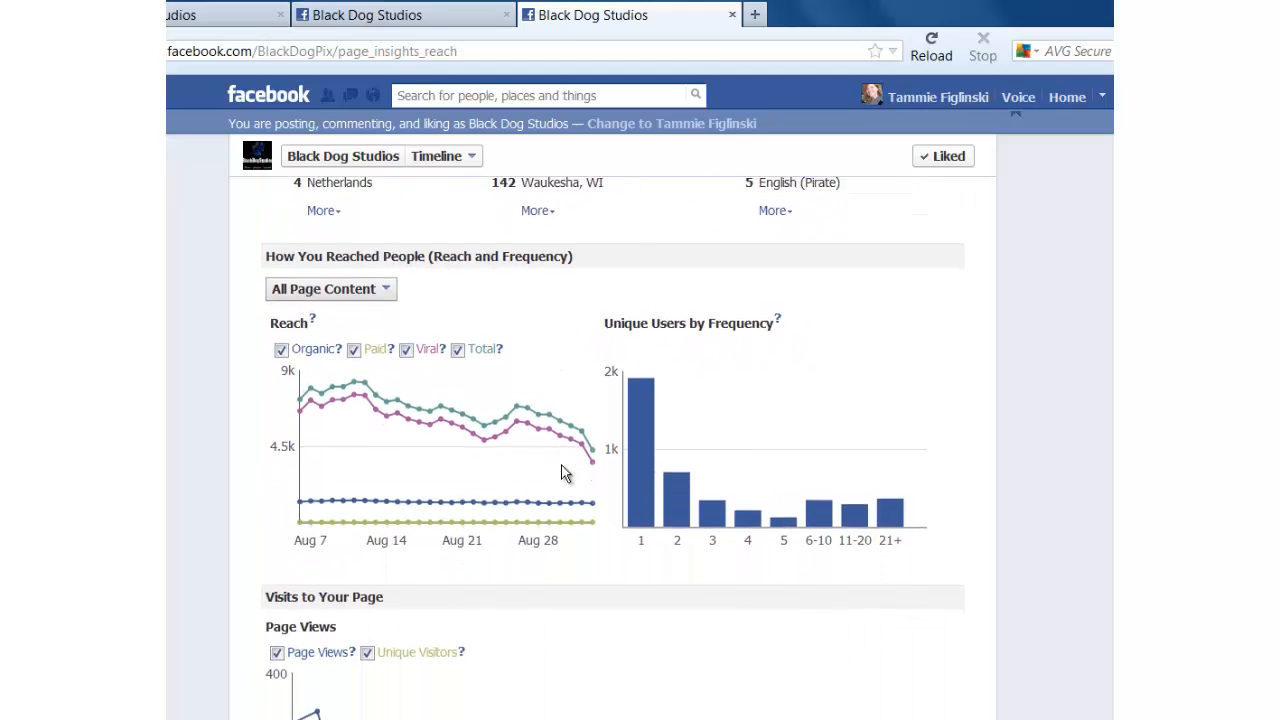
{"action": "scroll", "scroll_direction": "down", "scroll_amount": 3}
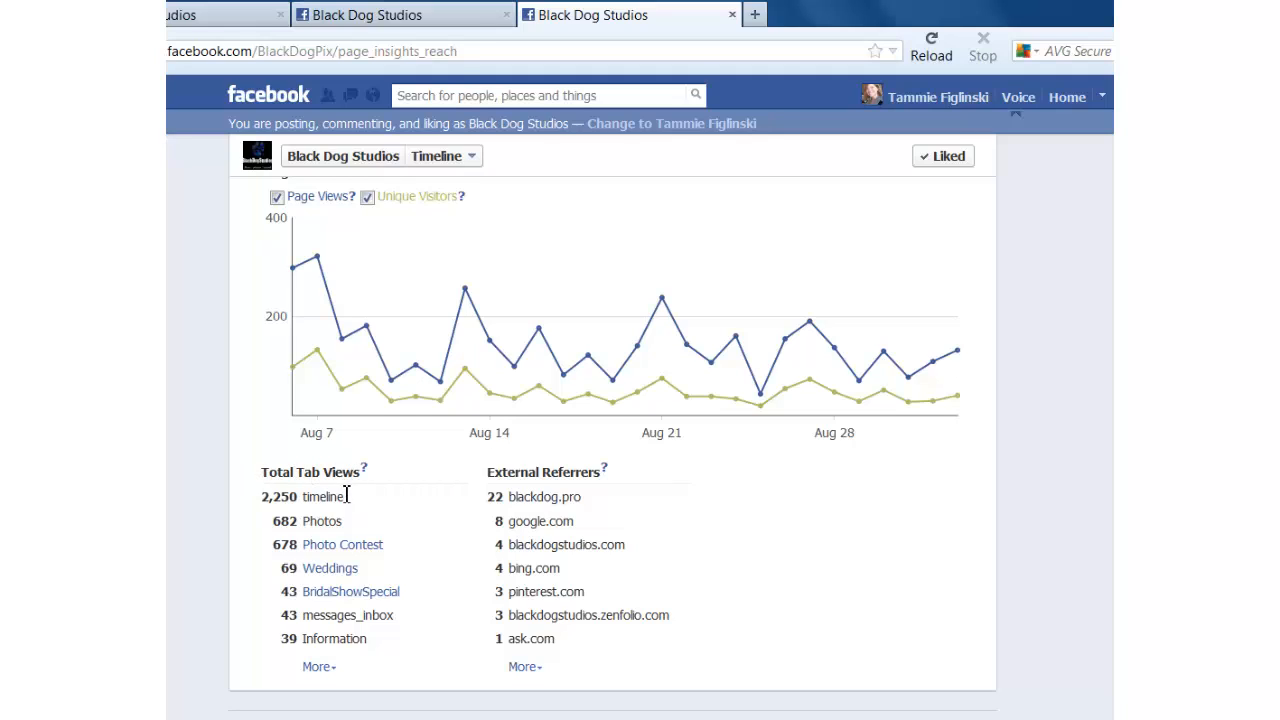
{"action": "mouse_move", "coordinate": [307, 497]}
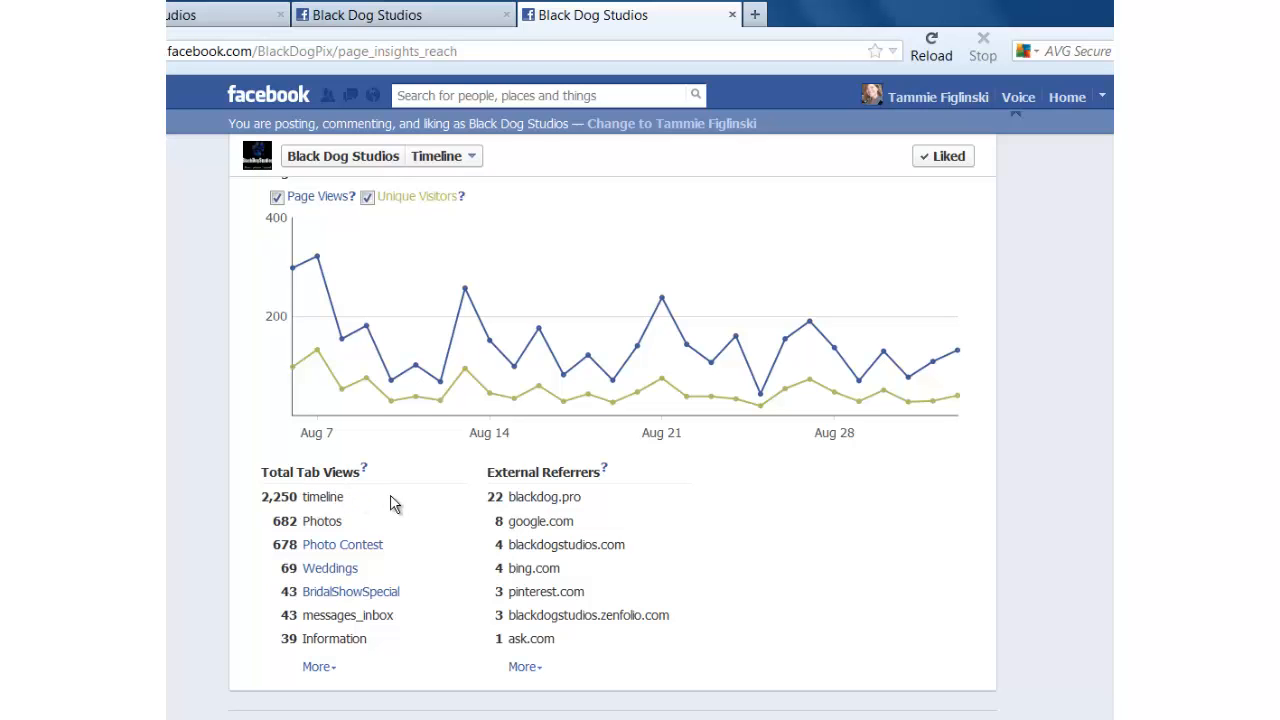
Set the Reach date range from 8/1/2012 to 9/1/2012 and apply it.
{"action": "left_click", "coordinate": [404, 187]}
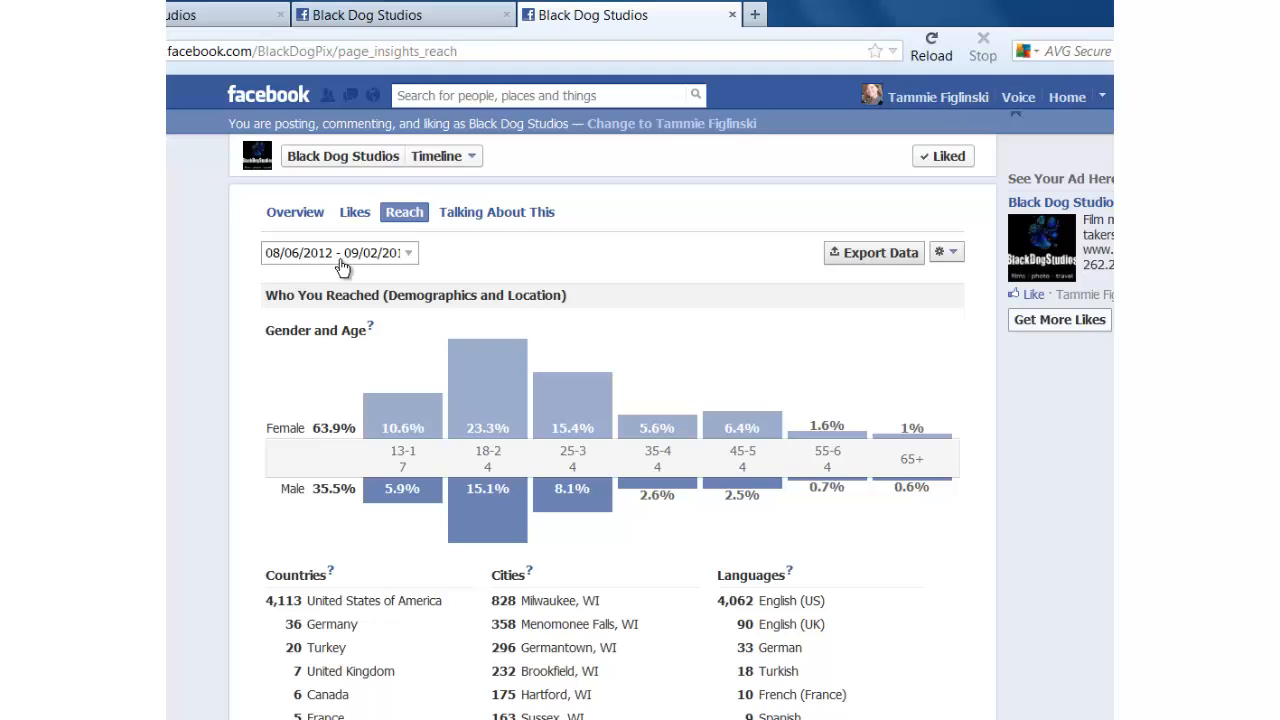
{"action": "left_click", "coordinate": [338, 252]}
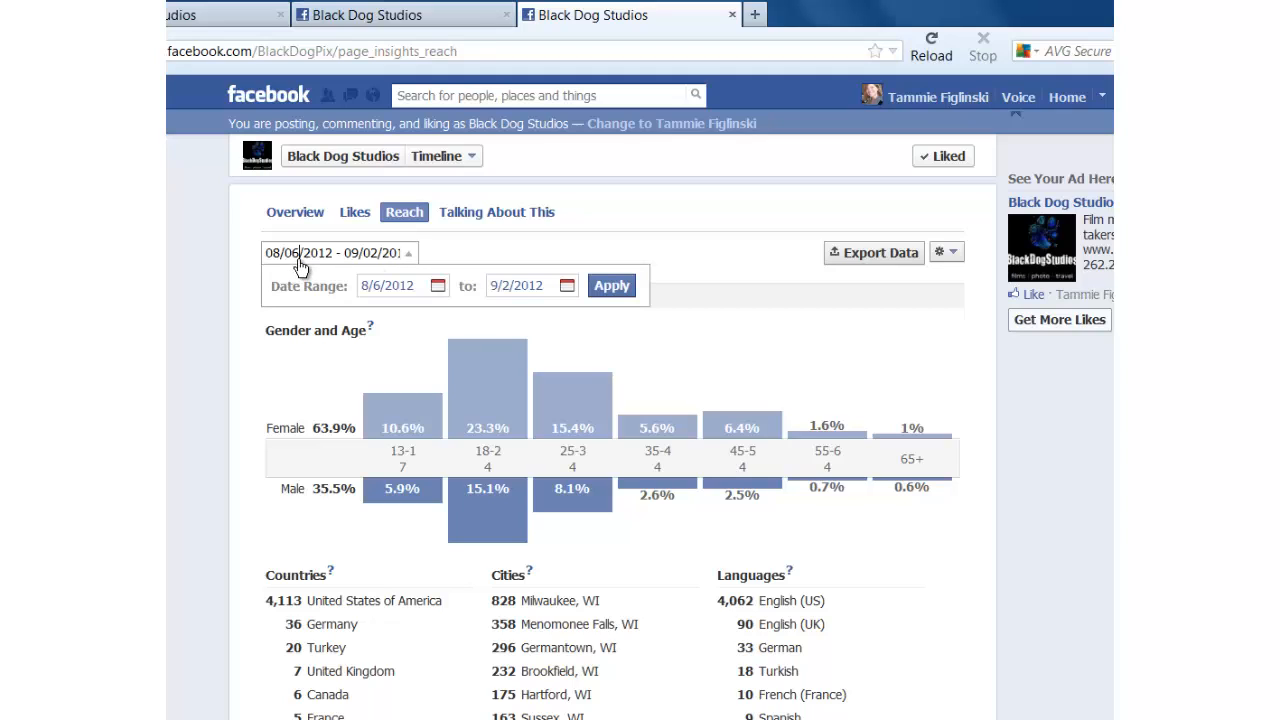
{"action": "left_click", "coordinate": [402, 285]}
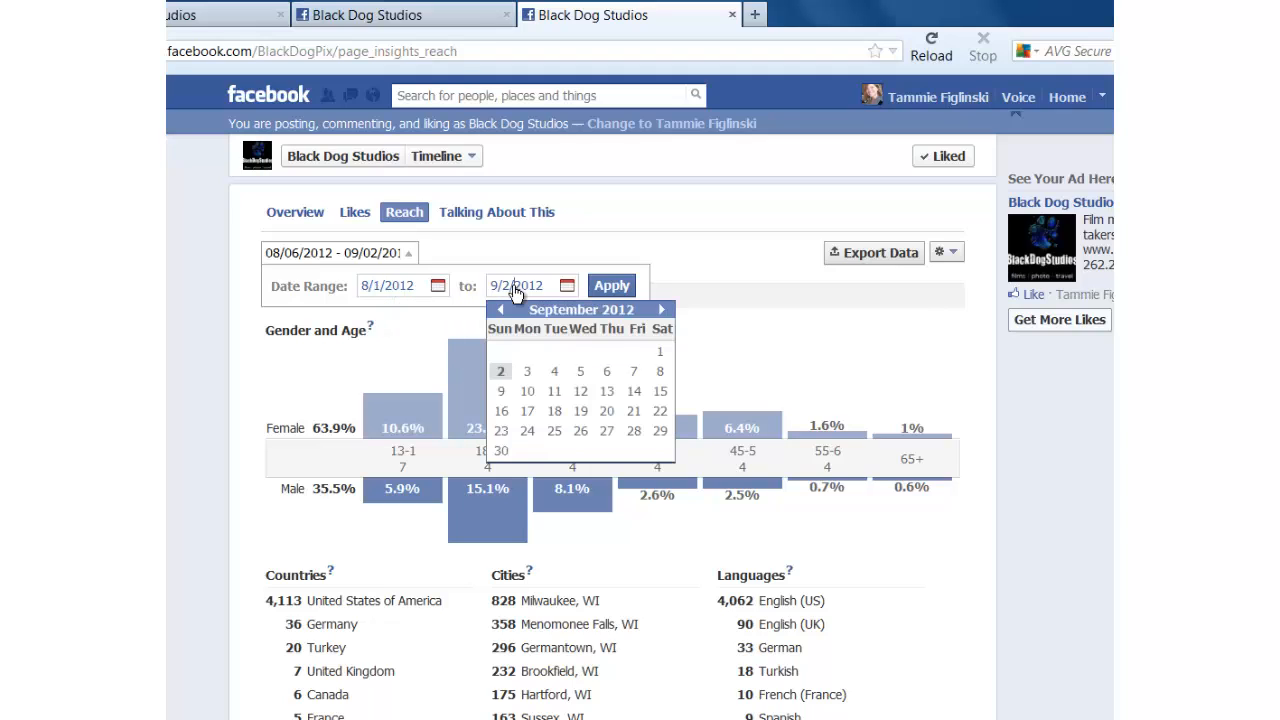
{"action": "left_click", "coordinate": [659, 351]}
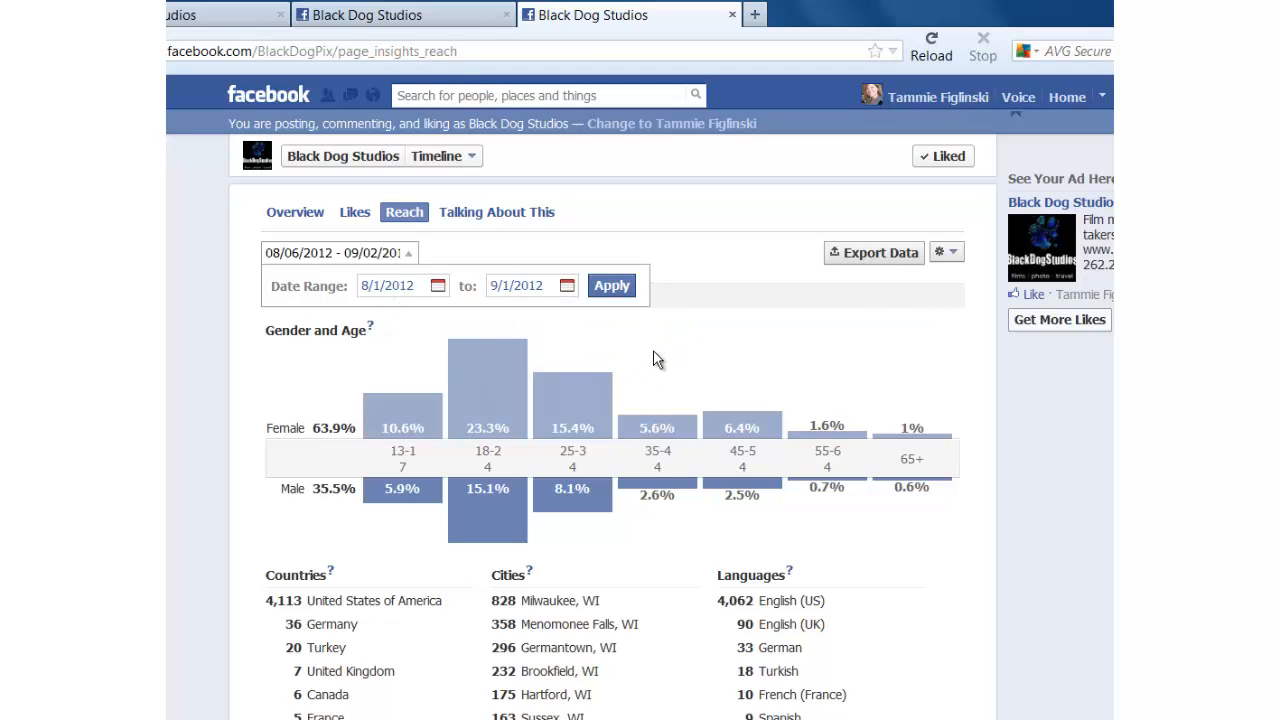
{"action": "left_click", "coordinate": [611, 285]}
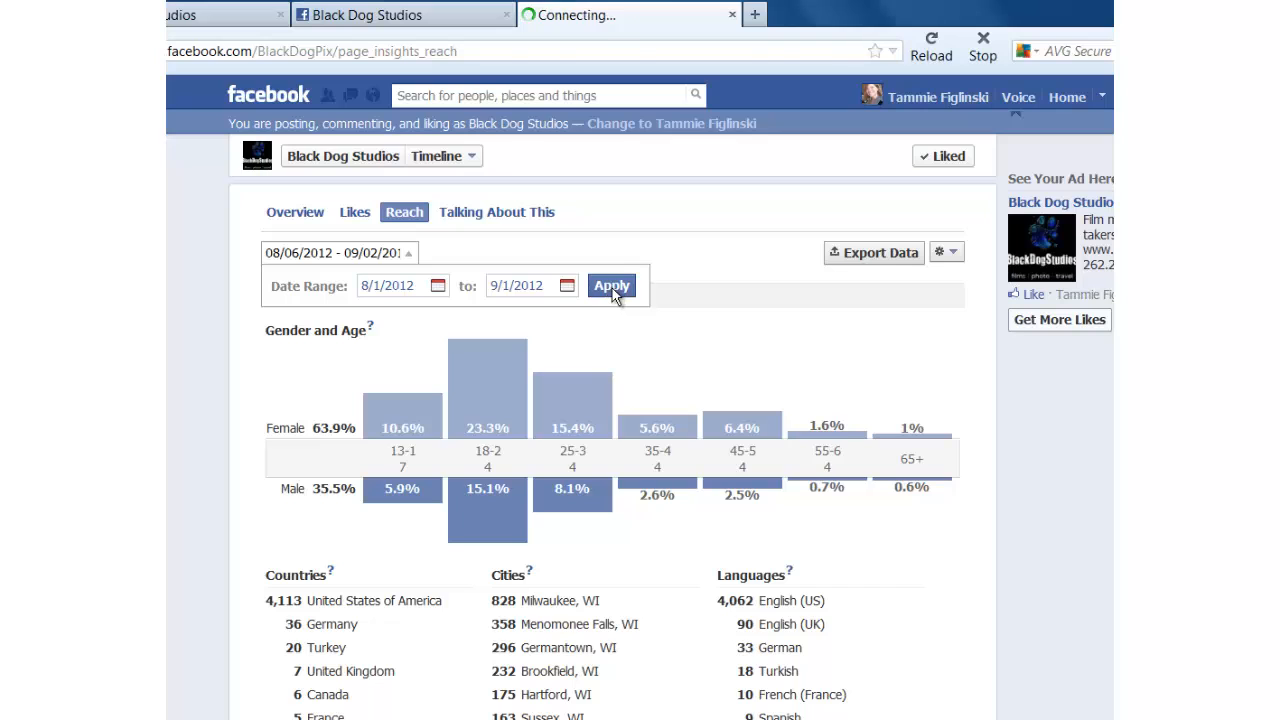
{"action": "left_click", "coordinate": [611, 285]}
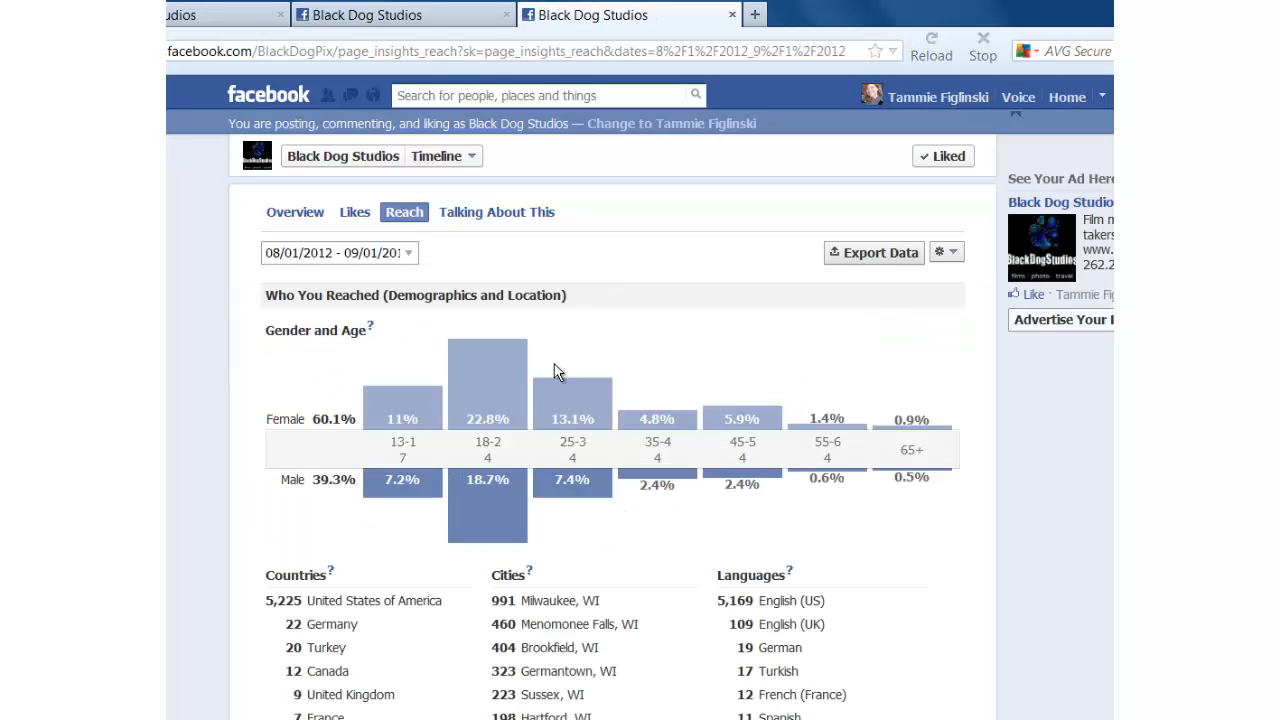
{"action": "scroll", "scroll_direction": "down", "scroll_amount": 3}
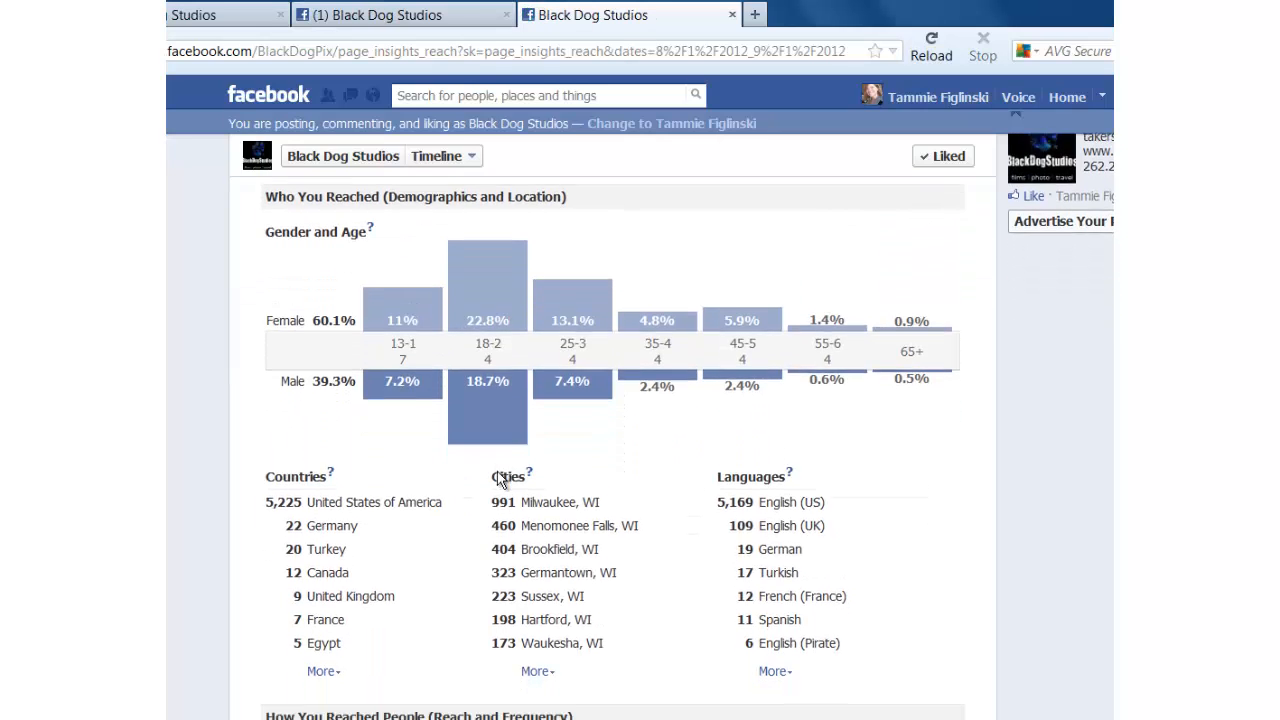
{"action": "scroll", "scroll_direction": "up", "scroll_amount": 3}
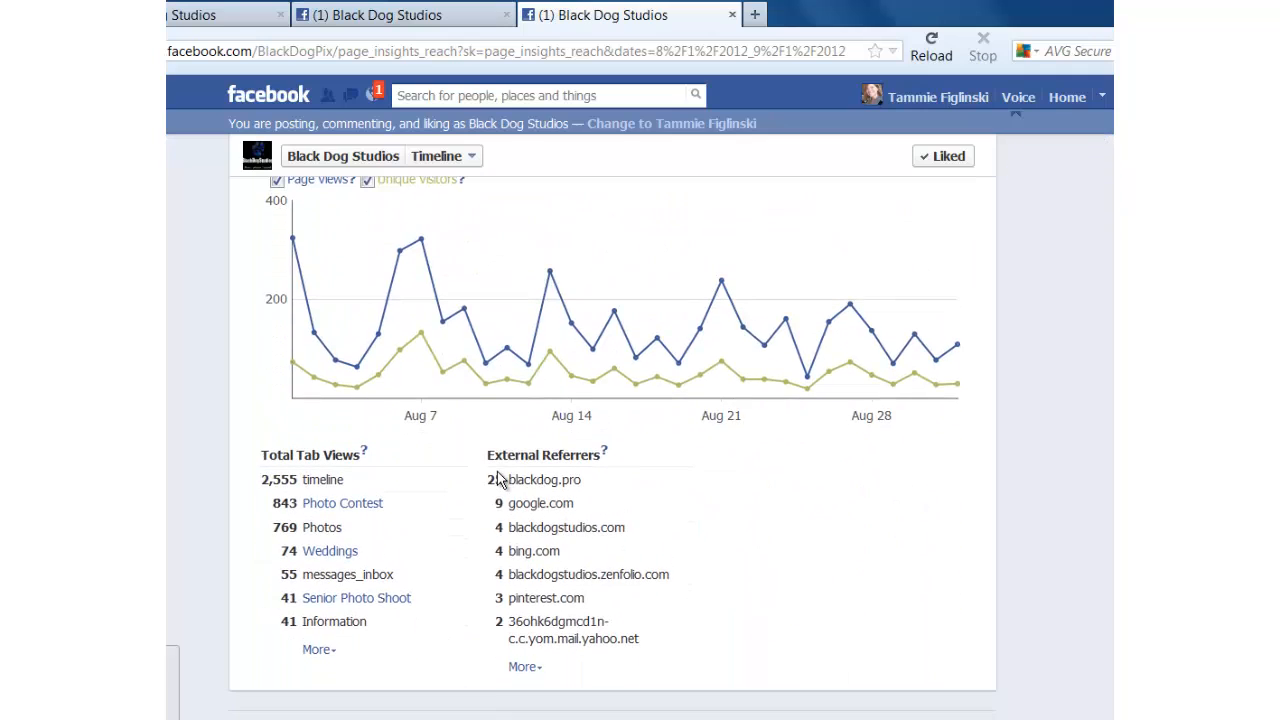
{"action": "mouse_move", "coordinate": [280, 503]}
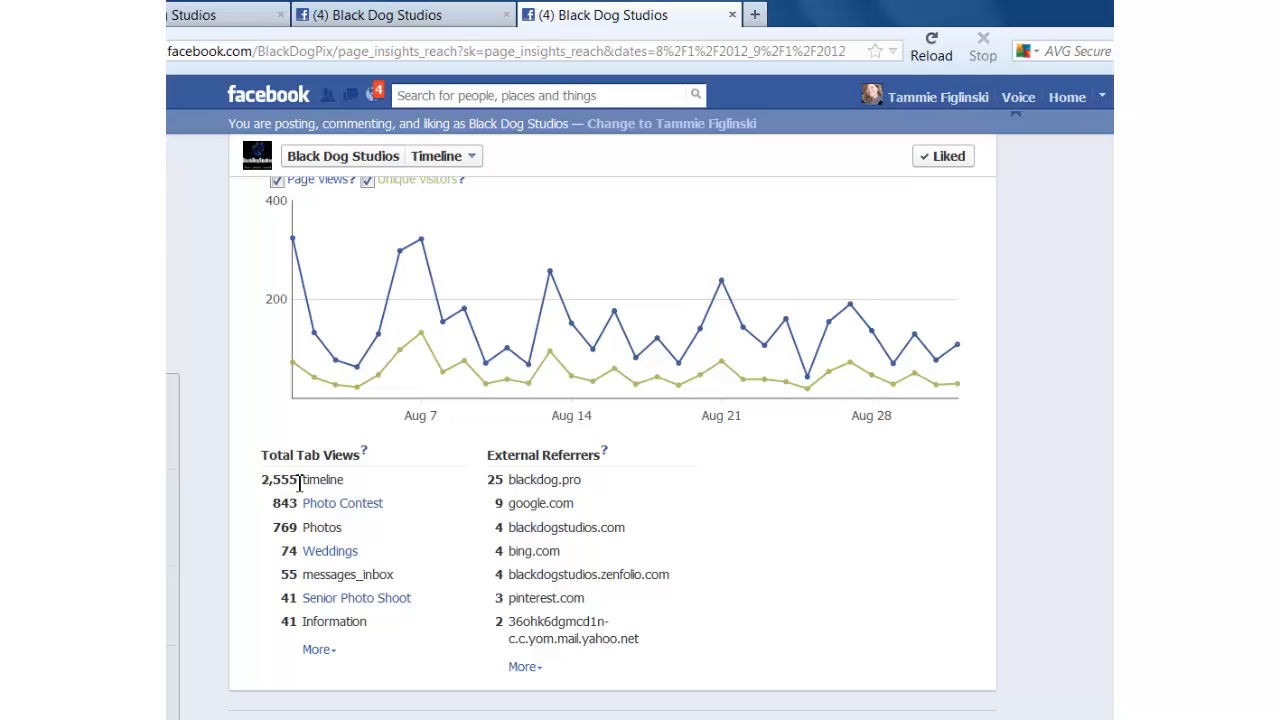
{"action": "double_click", "coordinate": [322, 480]}
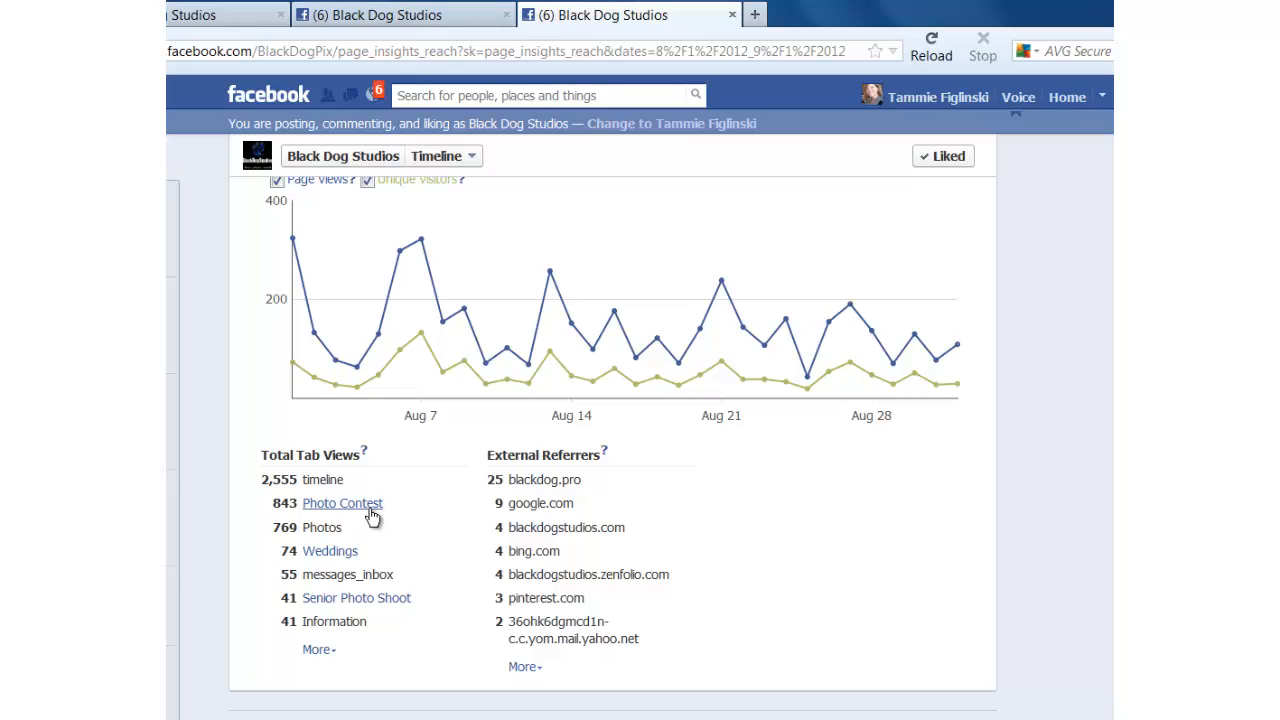
{"action": "mouse_move", "coordinate": [305, 540]}
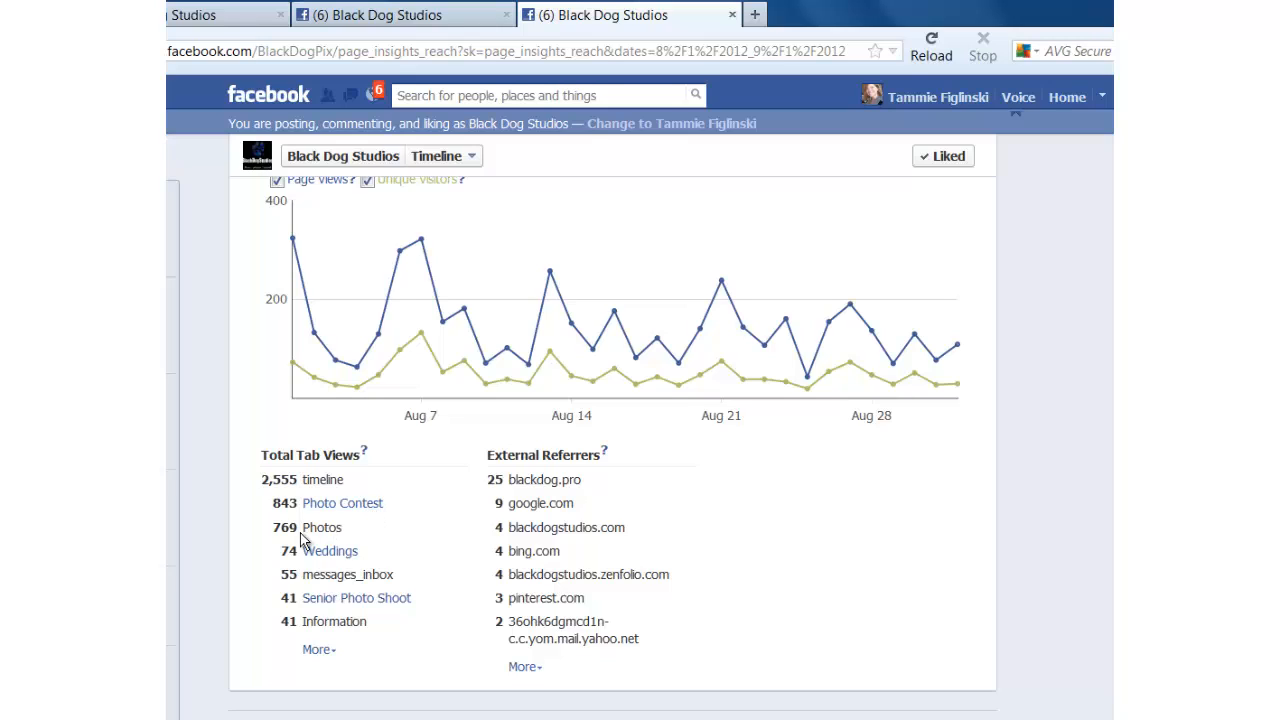
{"action": "mouse_move", "coordinate": [333, 531]}
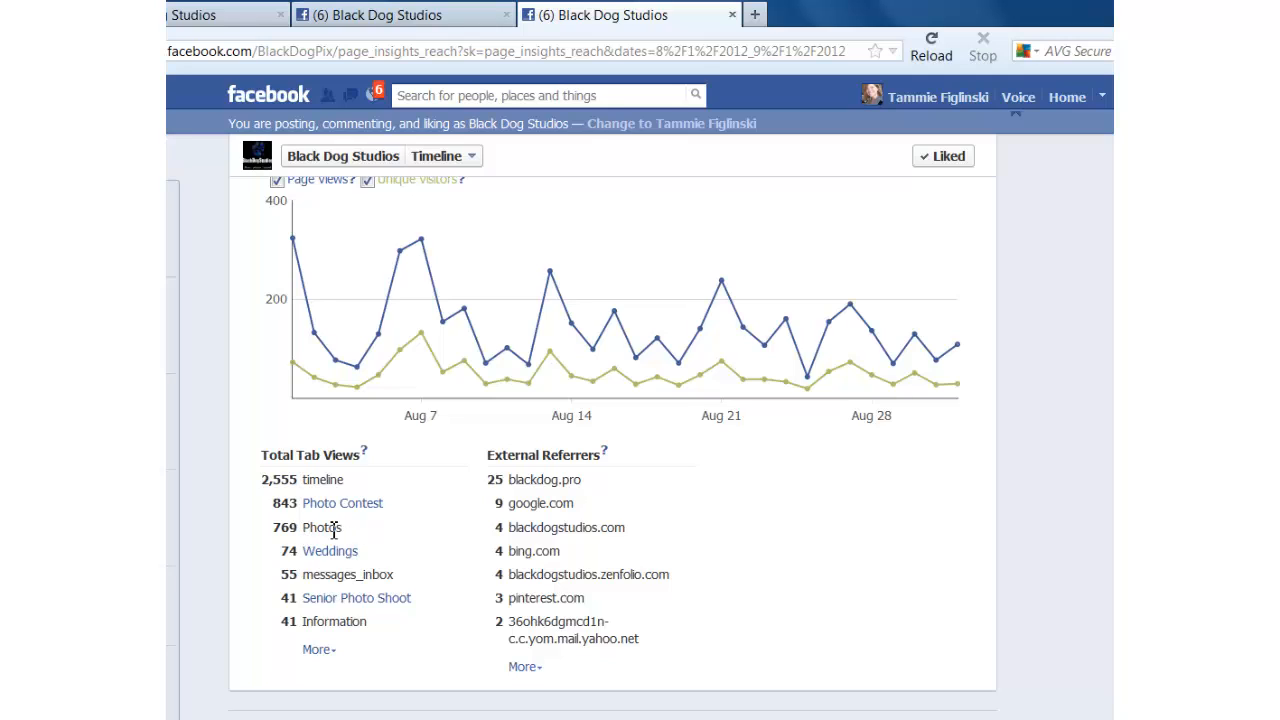
{"action": "mouse_move", "coordinate": [330, 551]}
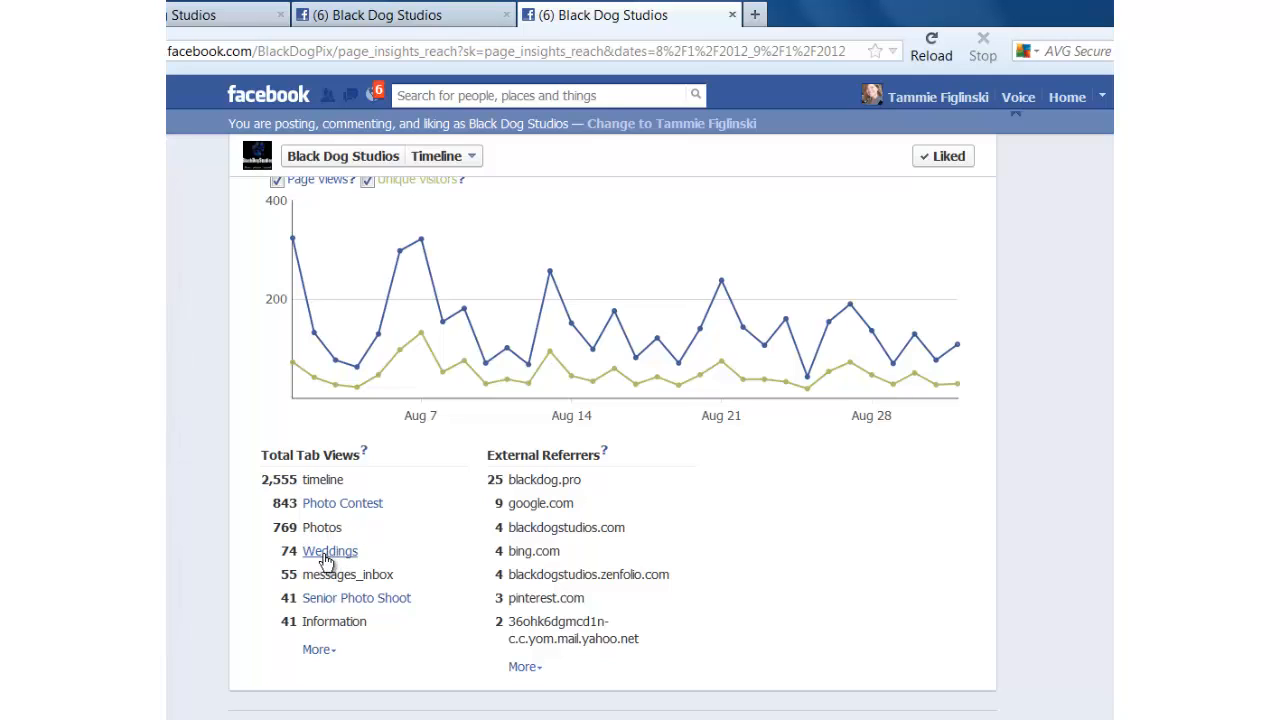
{"action": "mouse_move", "coordinate": [290, 578]}
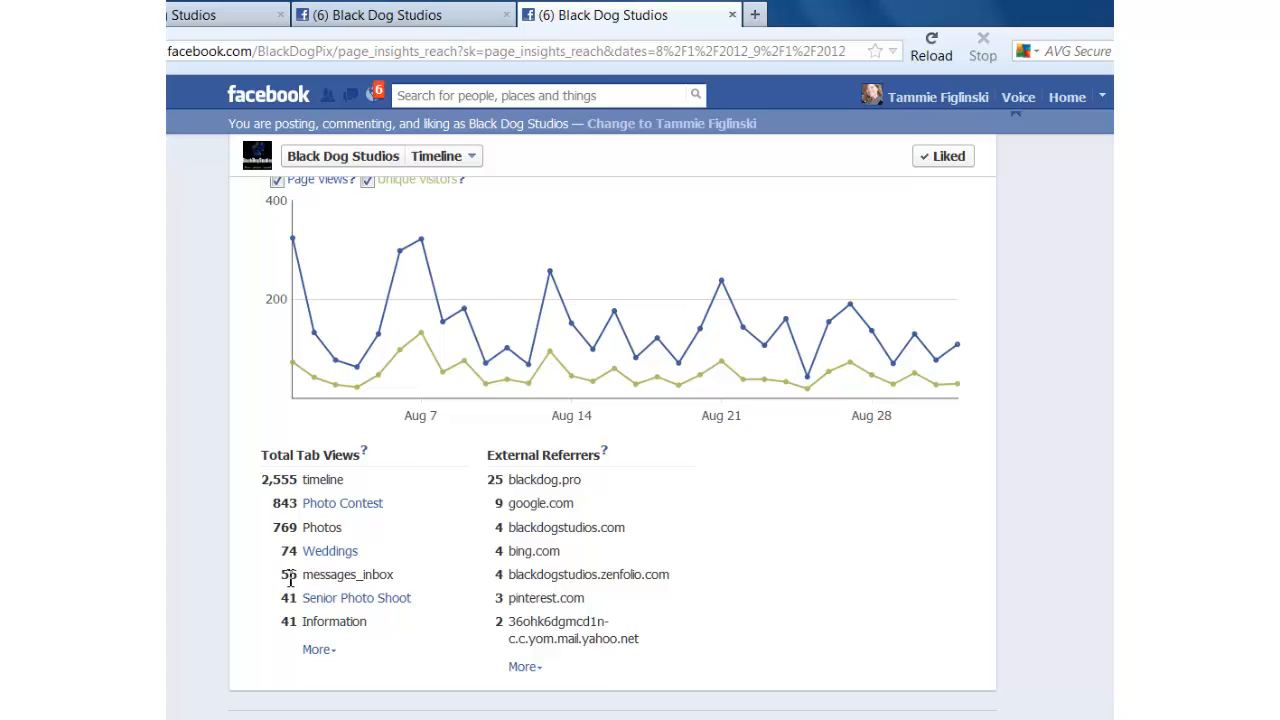
{"action": "mouse_move", "coordinate": [350, 580]}
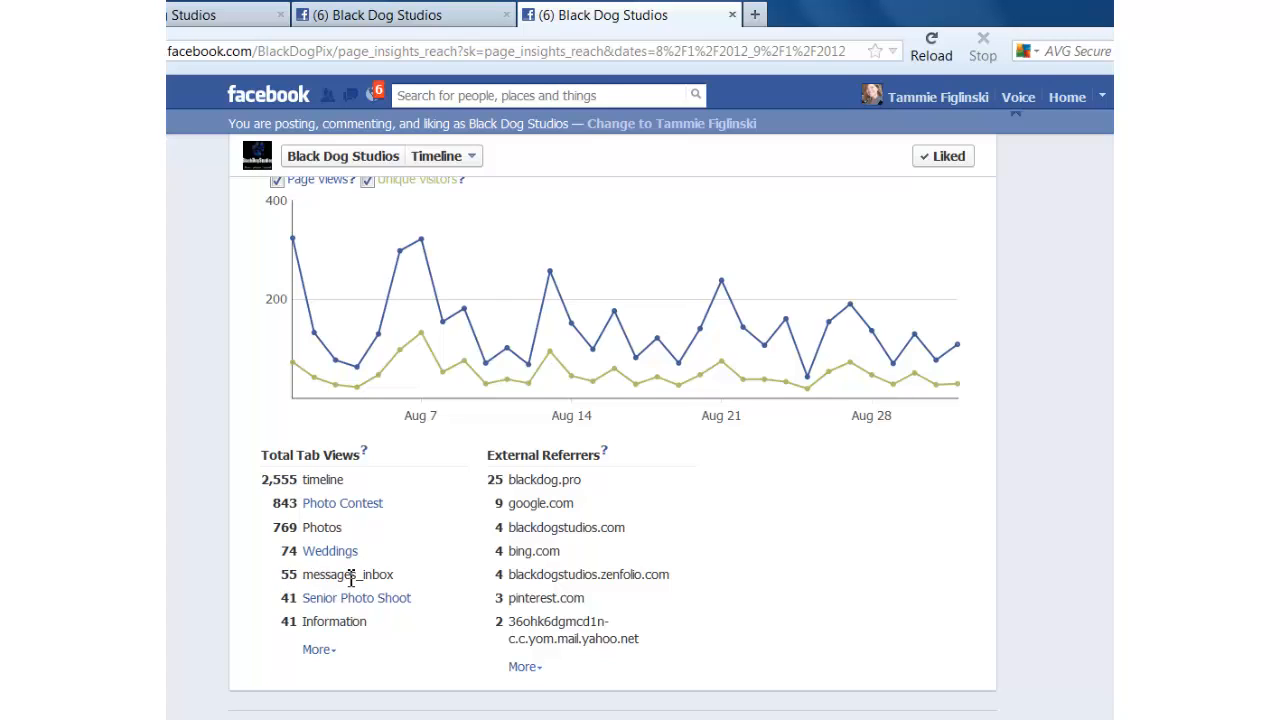
{"action": "mouse_move", "coordinate": [395, 575]}
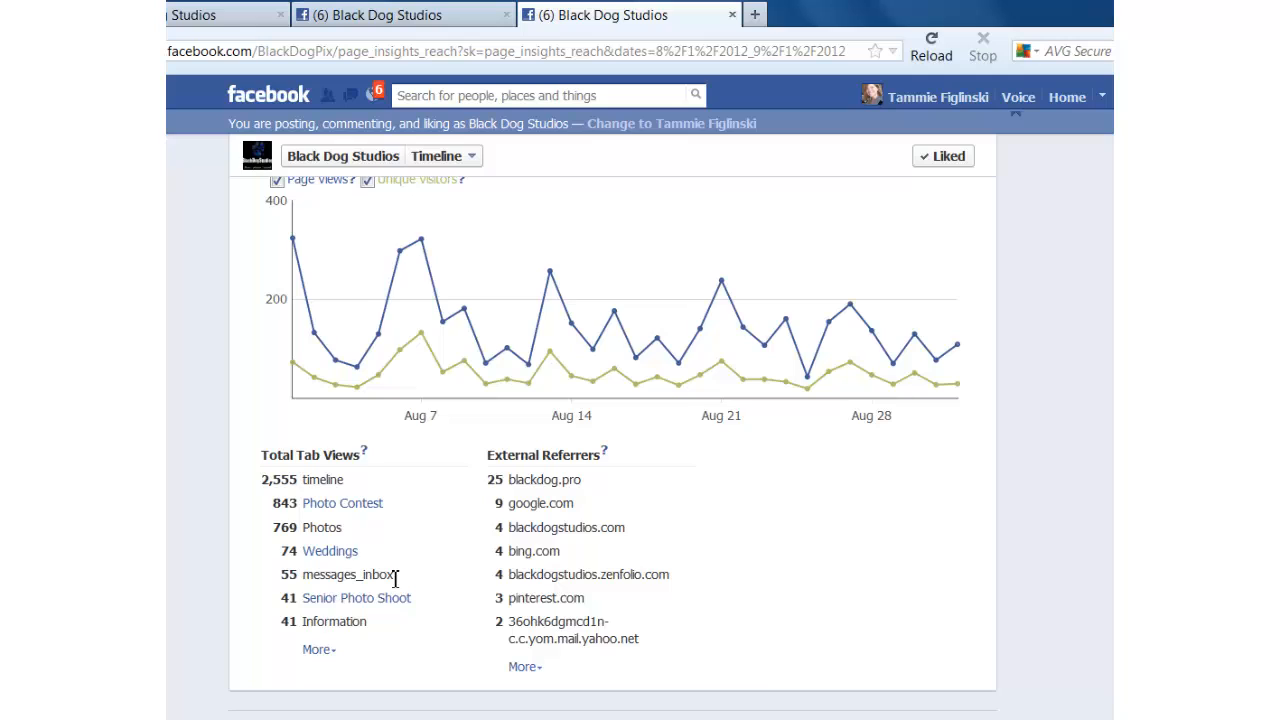
{"action": "mouse_move", "coordinate": [340, 605]}
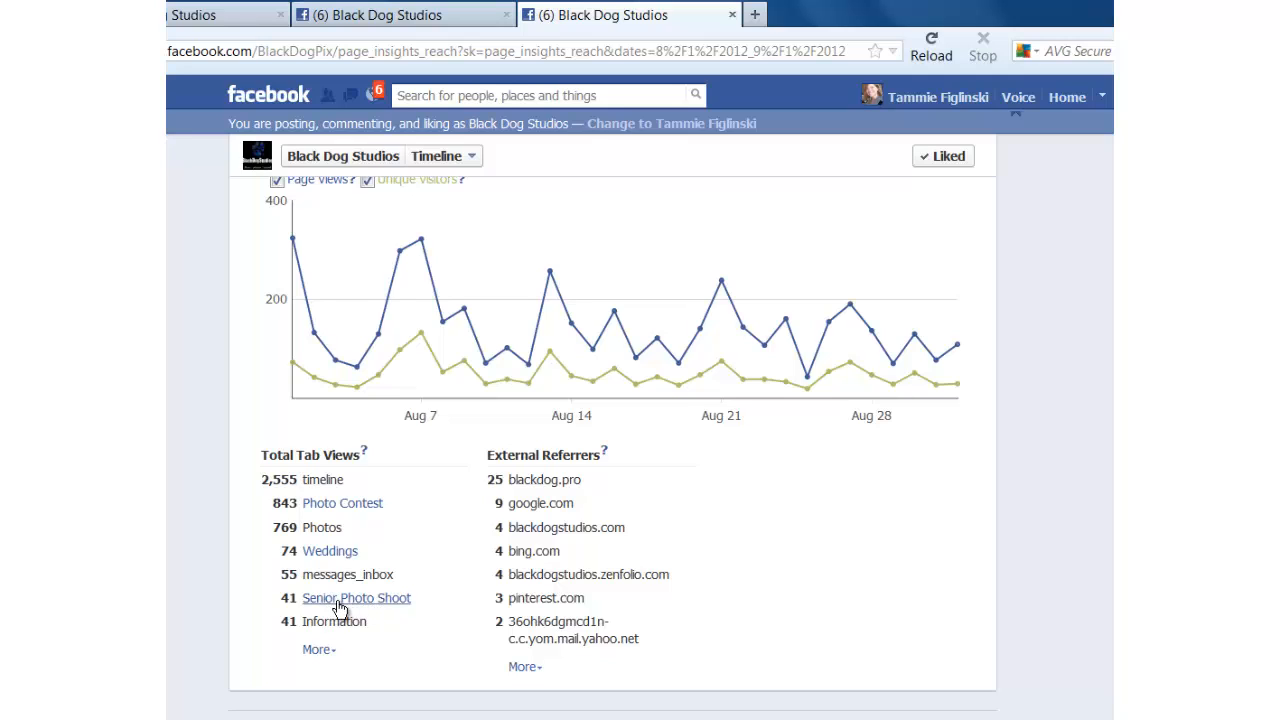
Expand Total Tab Views to list every tab down to Pinterest, Twitter and likes.
{"action": "left_click", "coordinate": [318, 649]}
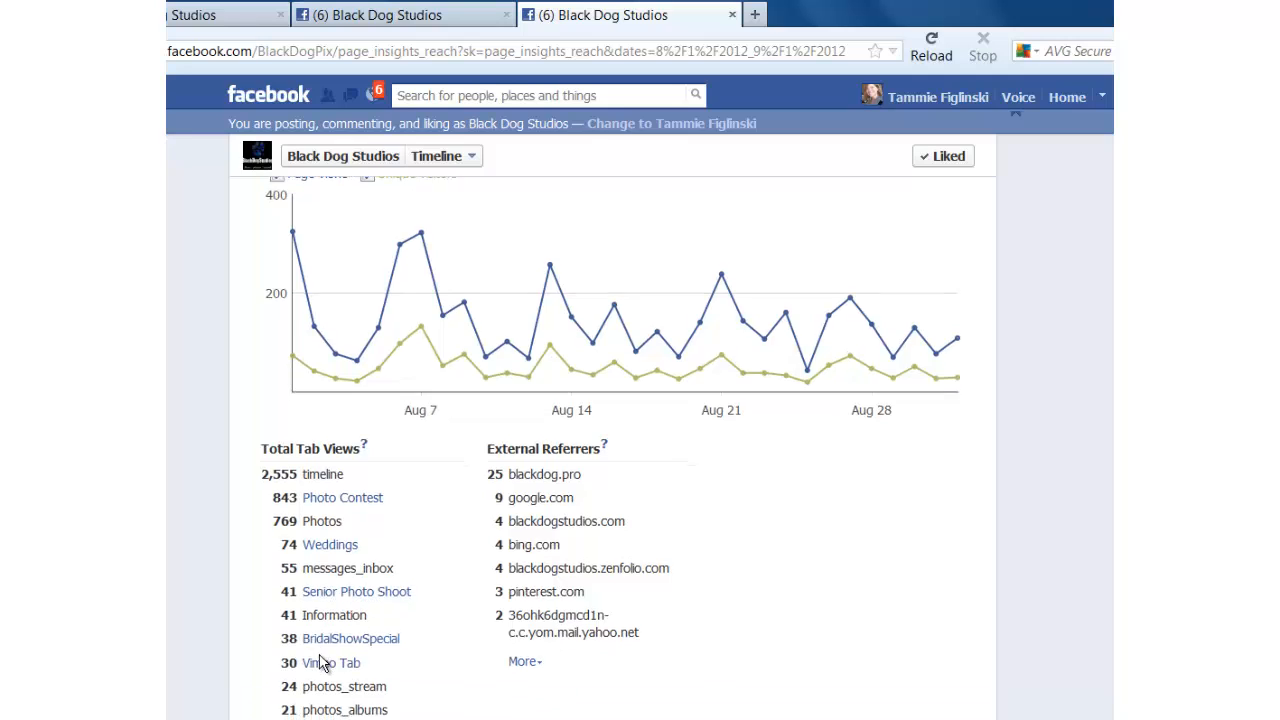
{"action": "scroll", "scroll_direction": "down", "scroll_amount": 3}
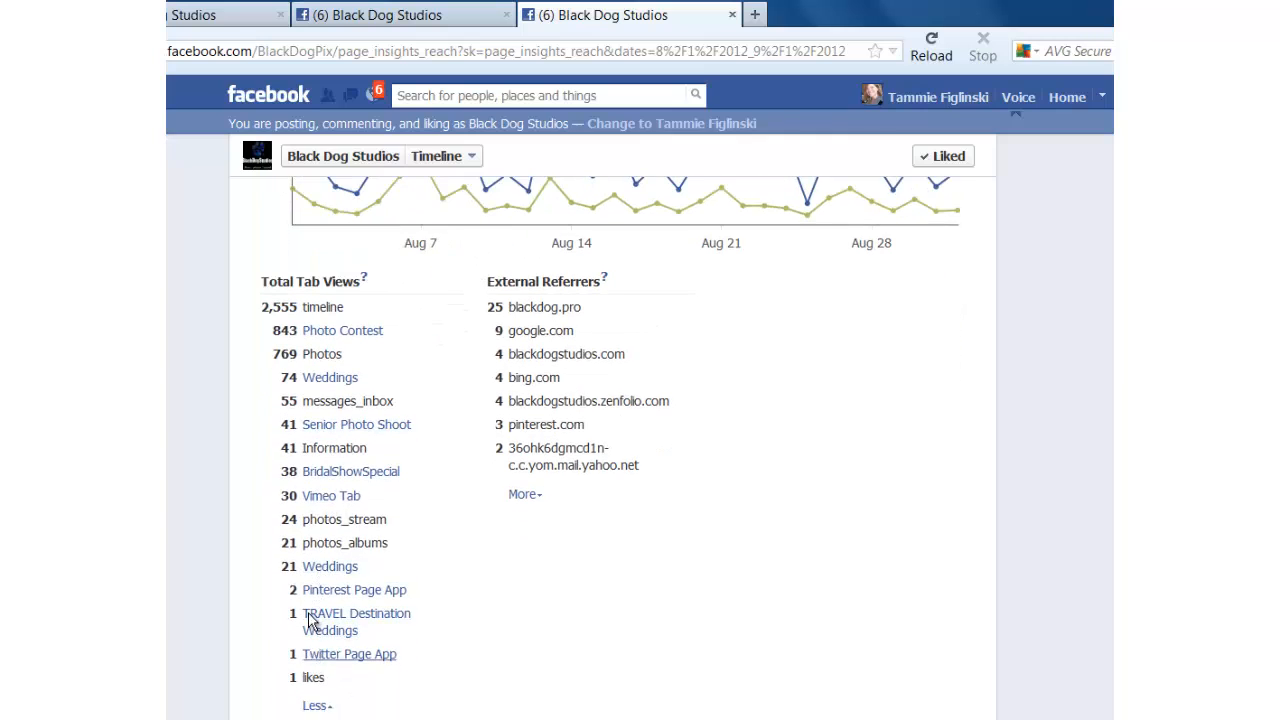
{"action": "mouse_move", "coordinate": [489, 291]}
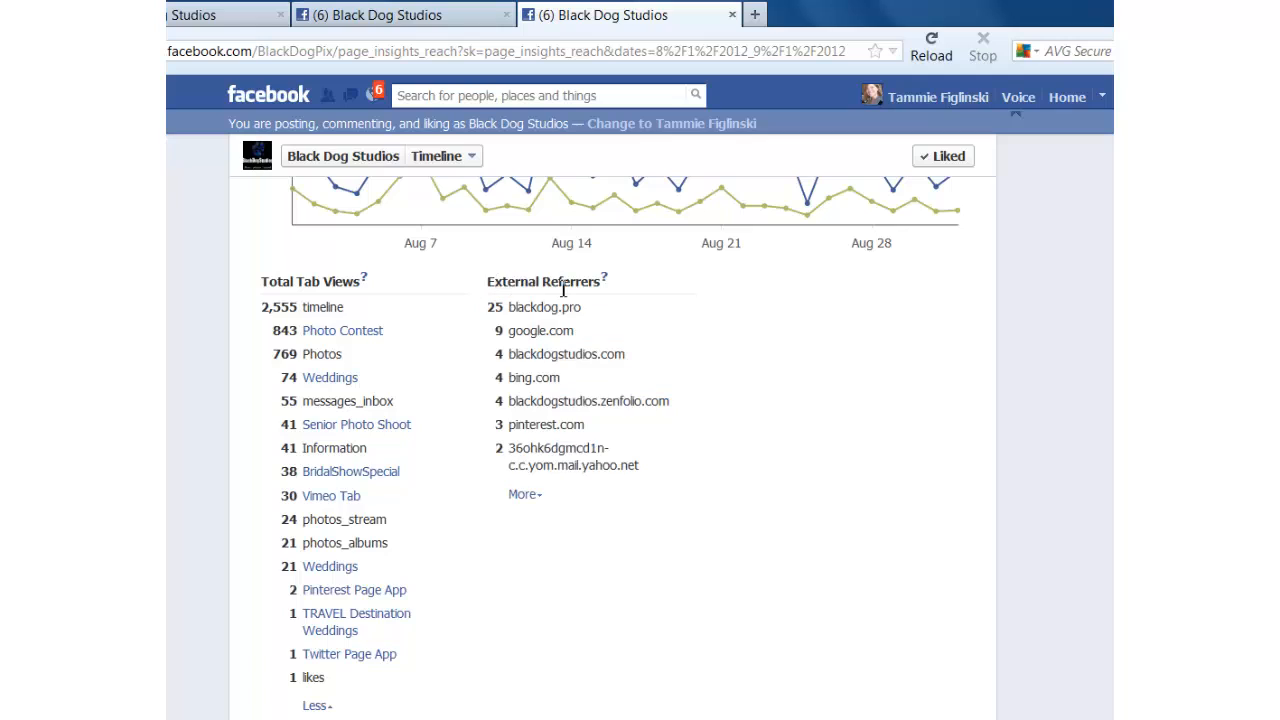
{"action": "mouse_move", "coordinate": [550, 310]}
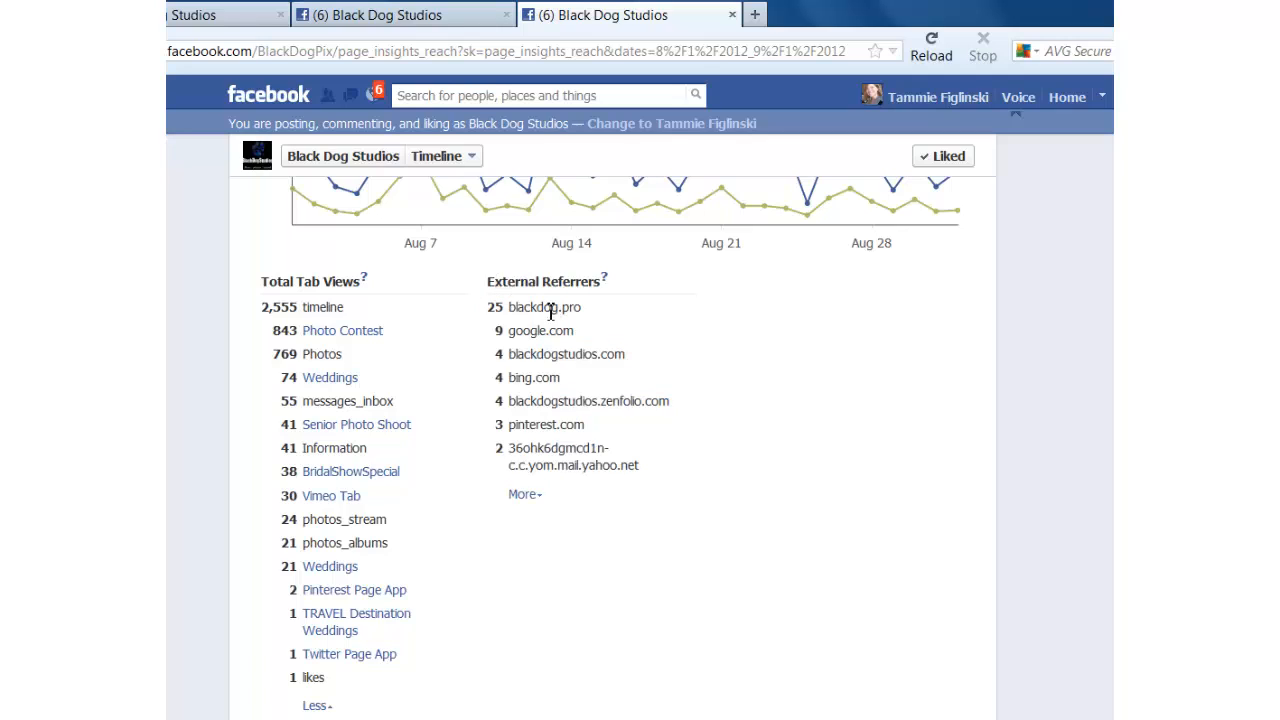
{"action": "mouse_move", "coordinate": [493, 307]}
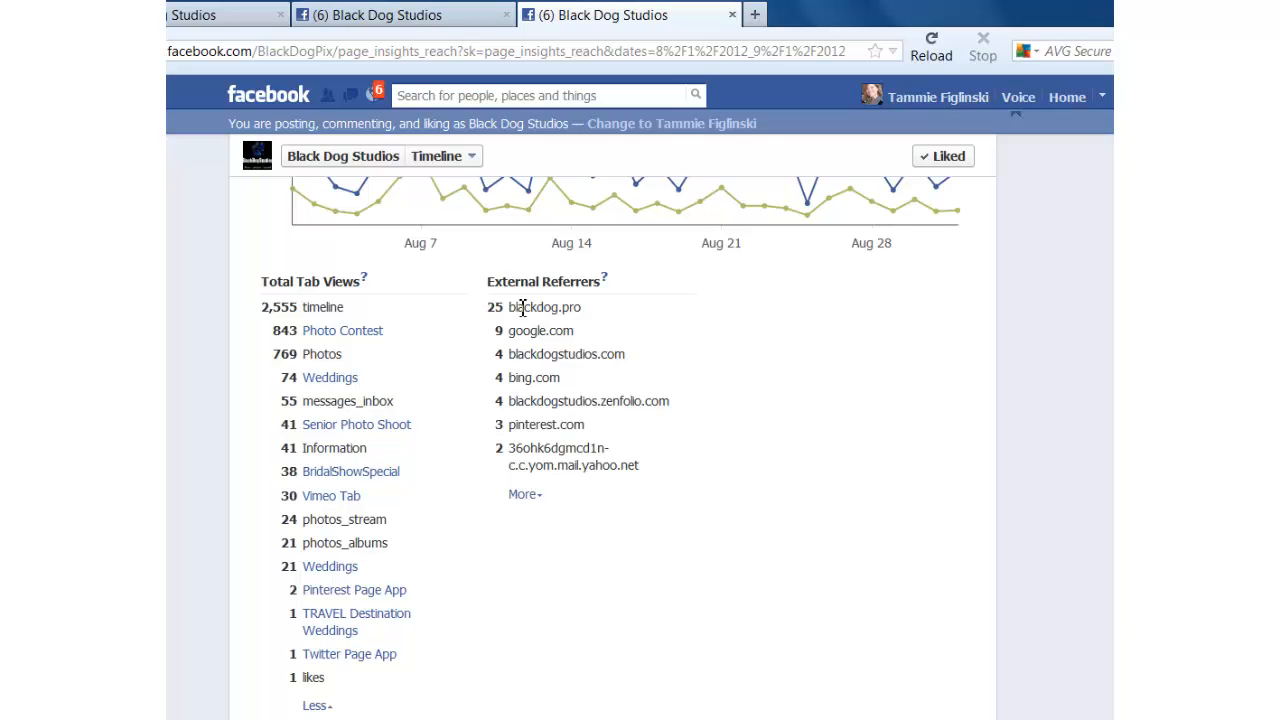
{"action": "mouse_move", "coordinate": [532, 307]}
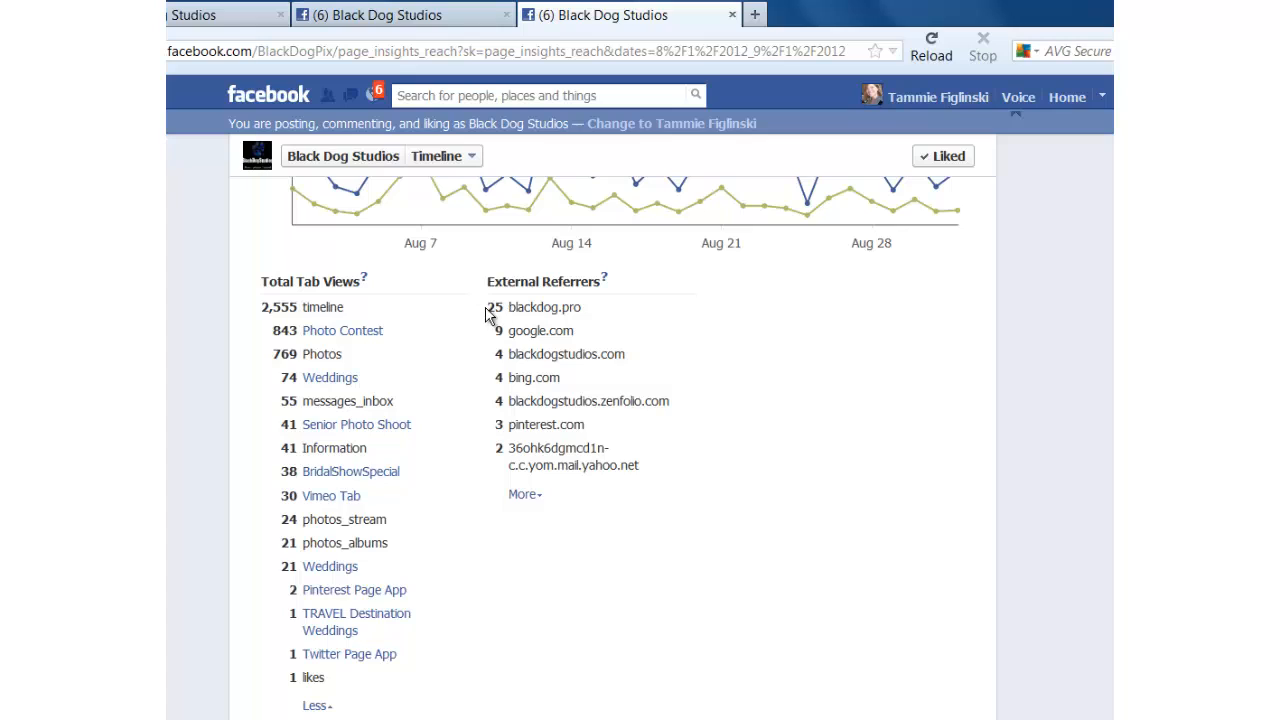
{"action": "double_click", "coordinate": [494, 307]}
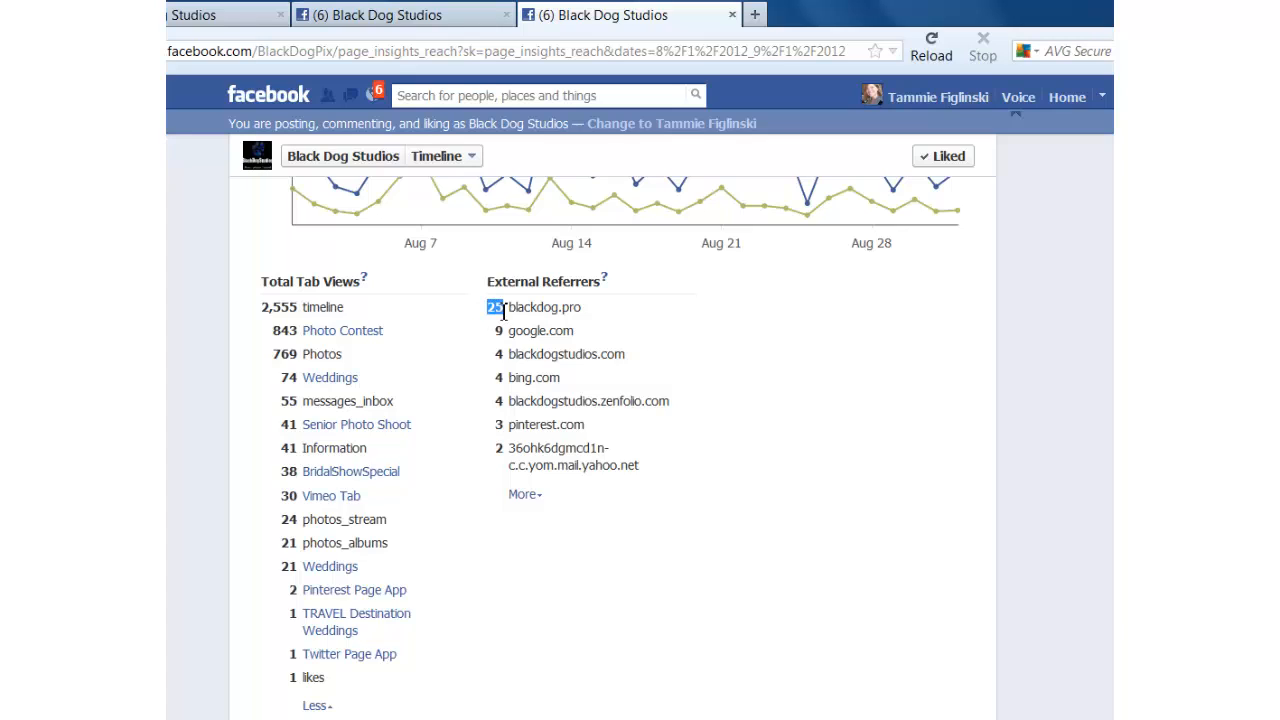
{"action": "mouse_move", "coordinate": [583, 336]}
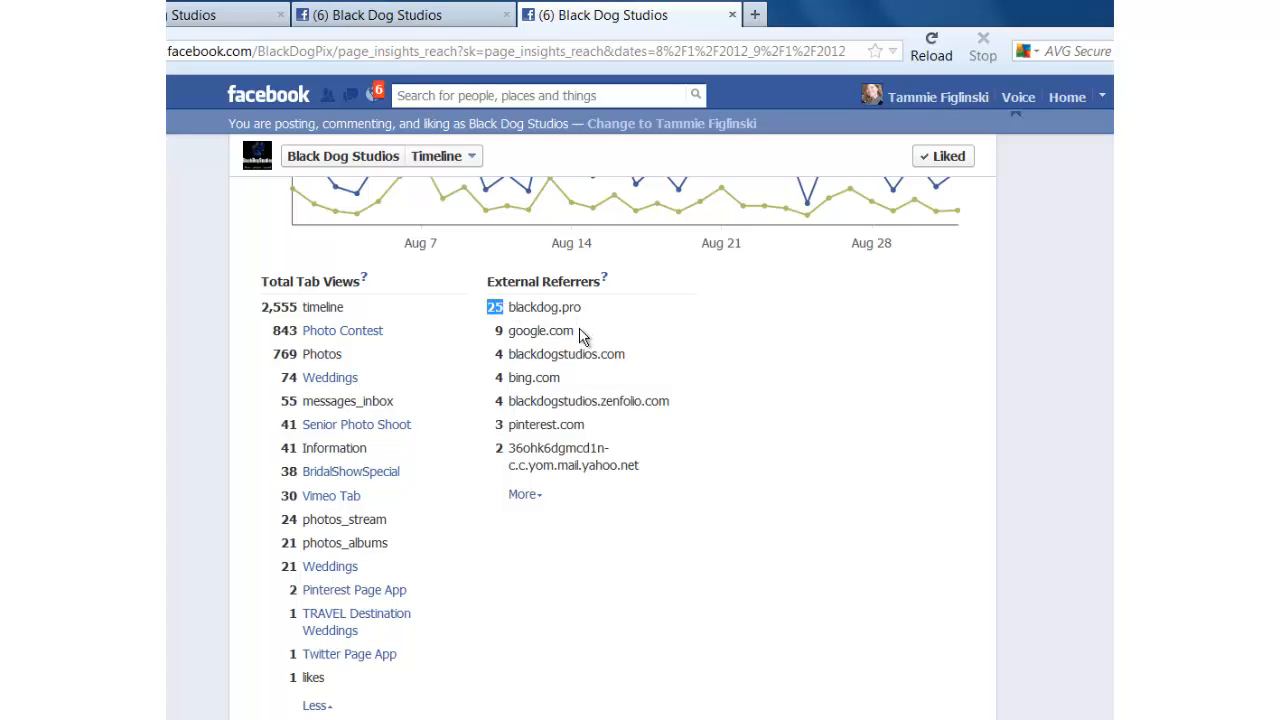
{"action": "mouse_move", "coordinate": [558, 335]}
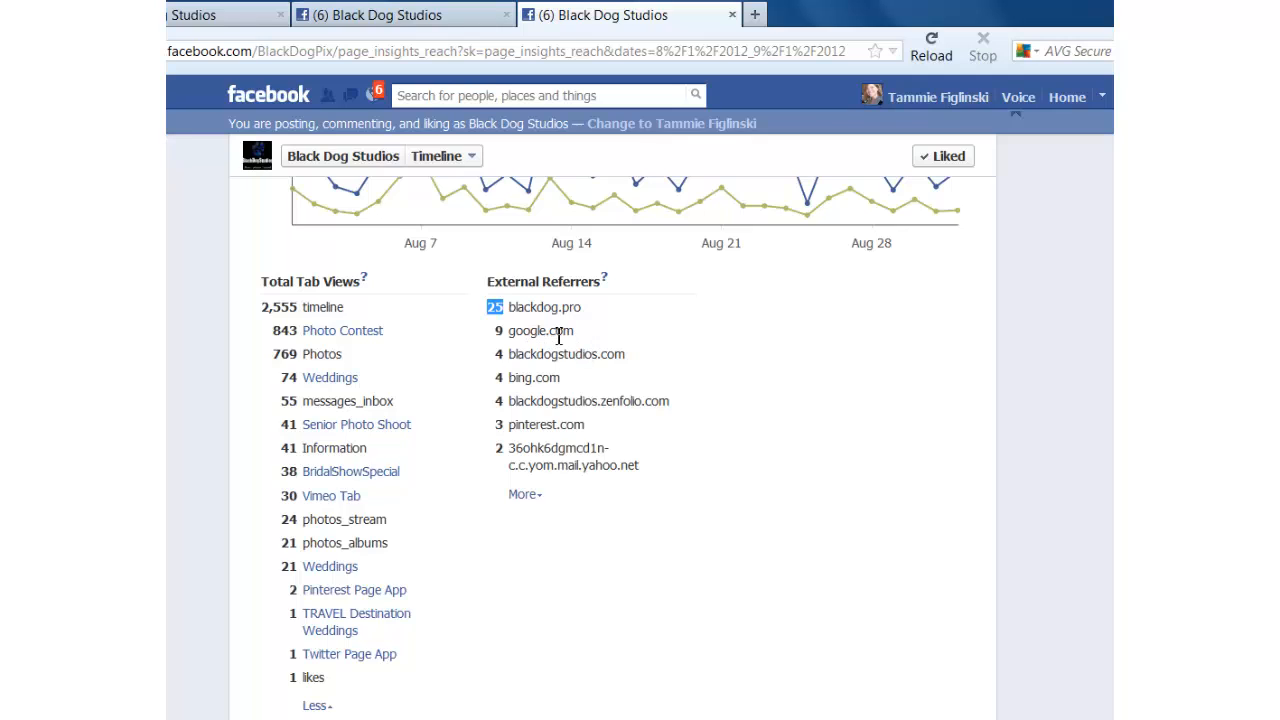
{"action": "double_click", "coordinate": [555, 354]}
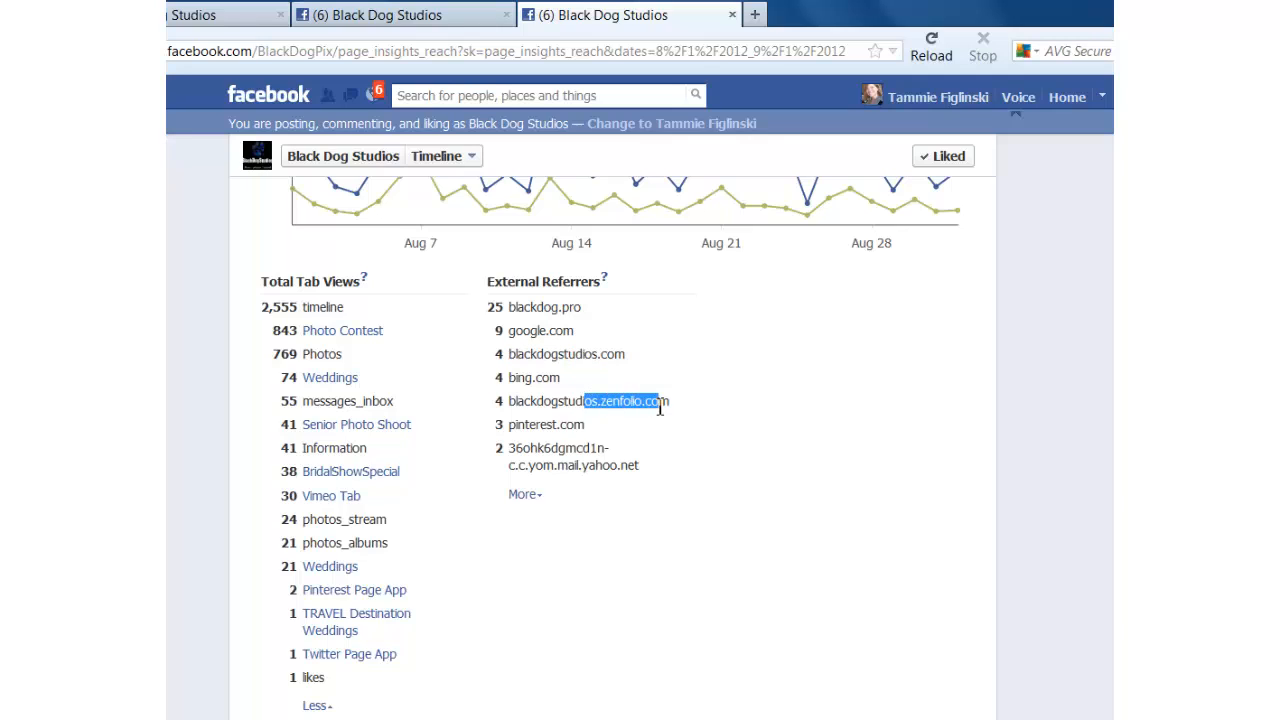
{"action": "mouse_move", "coordinate": [500, 430]}
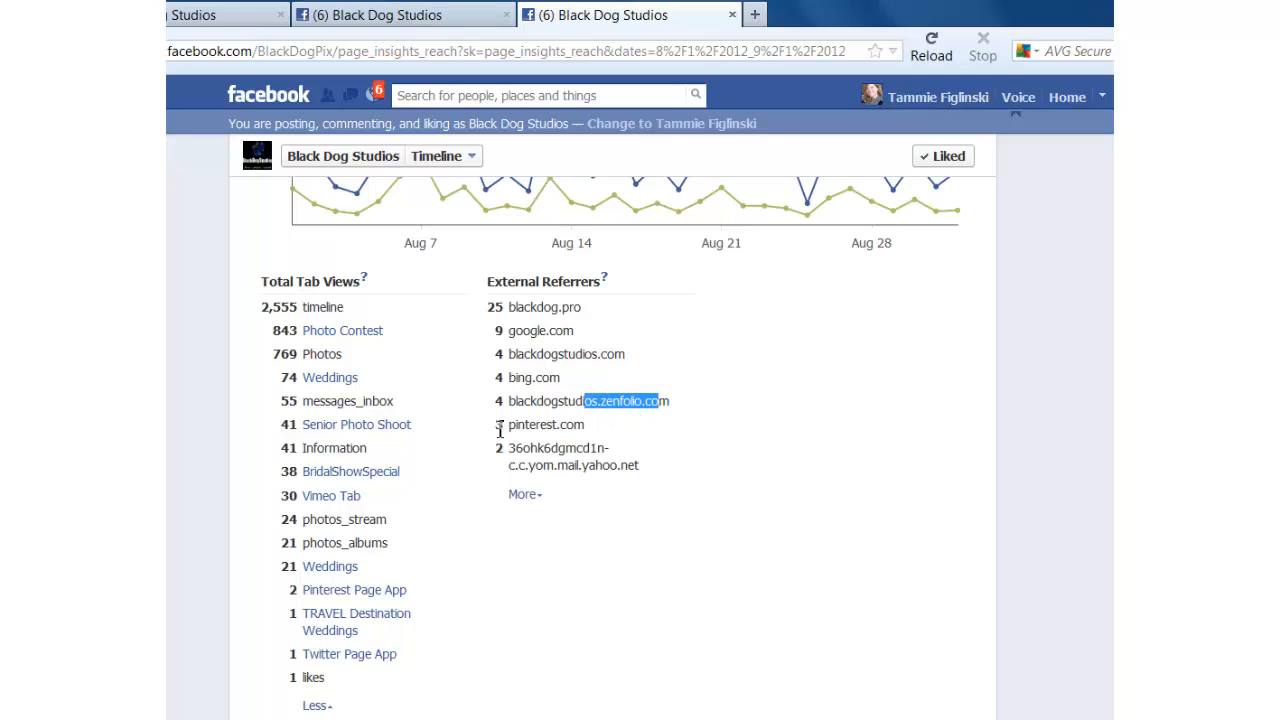
{"action": "double_click", "coordinate": [545, 424]}
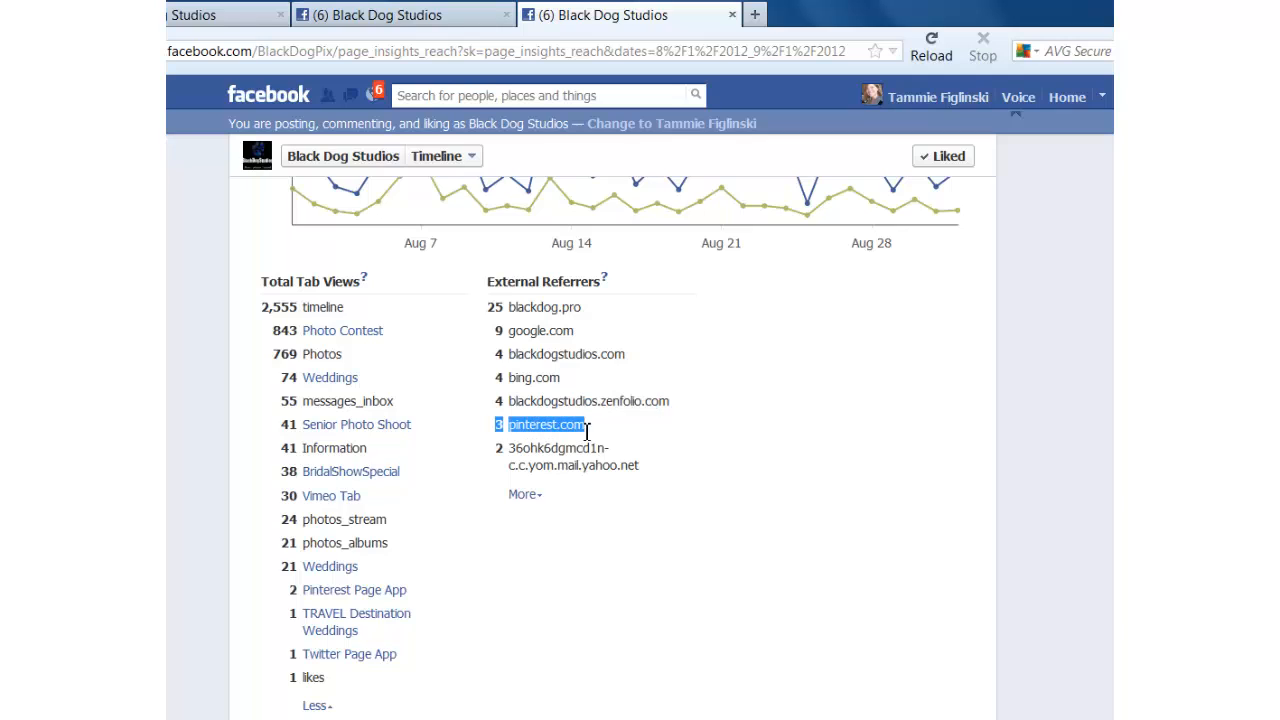
Expand External Referrers to all nine sites, then scroll back up to Page Views.
{"action": "left_click", "coordinate": [521, 494]}
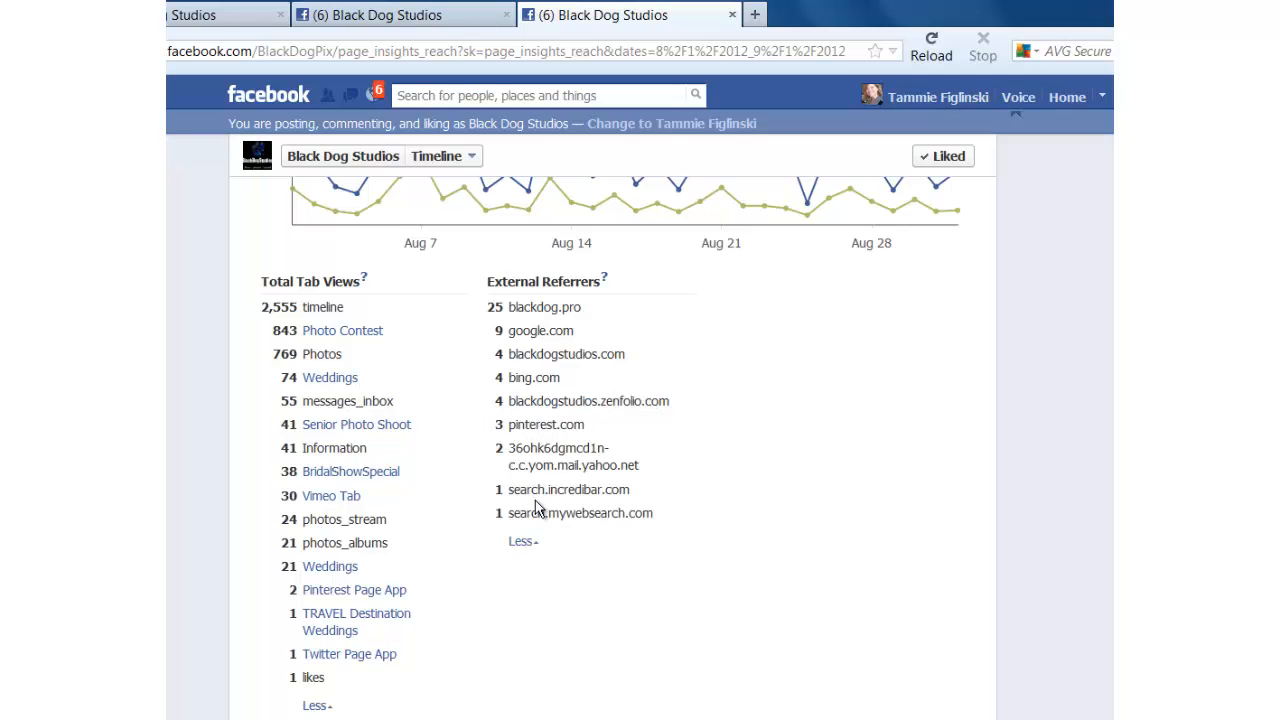
{"action": "mouse_move", "coordinate": [523, 300]}
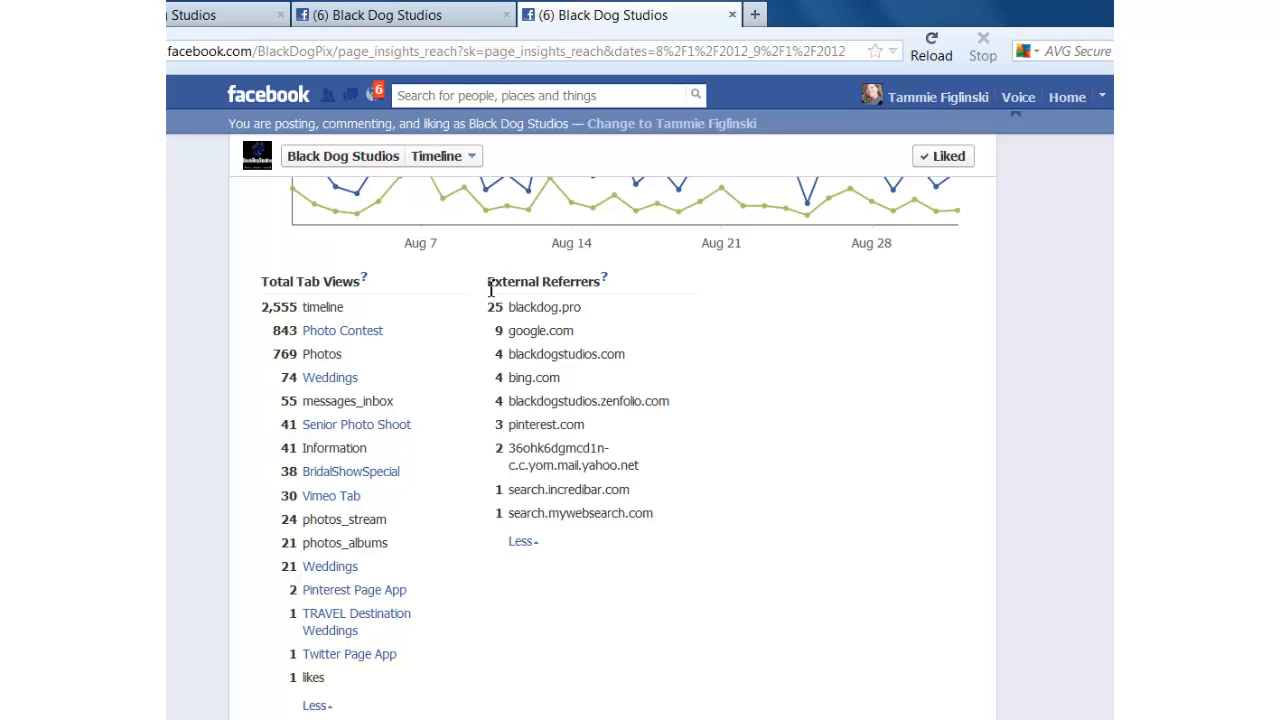
{"action": "mouse_move", "coordinate": [545, 530]}
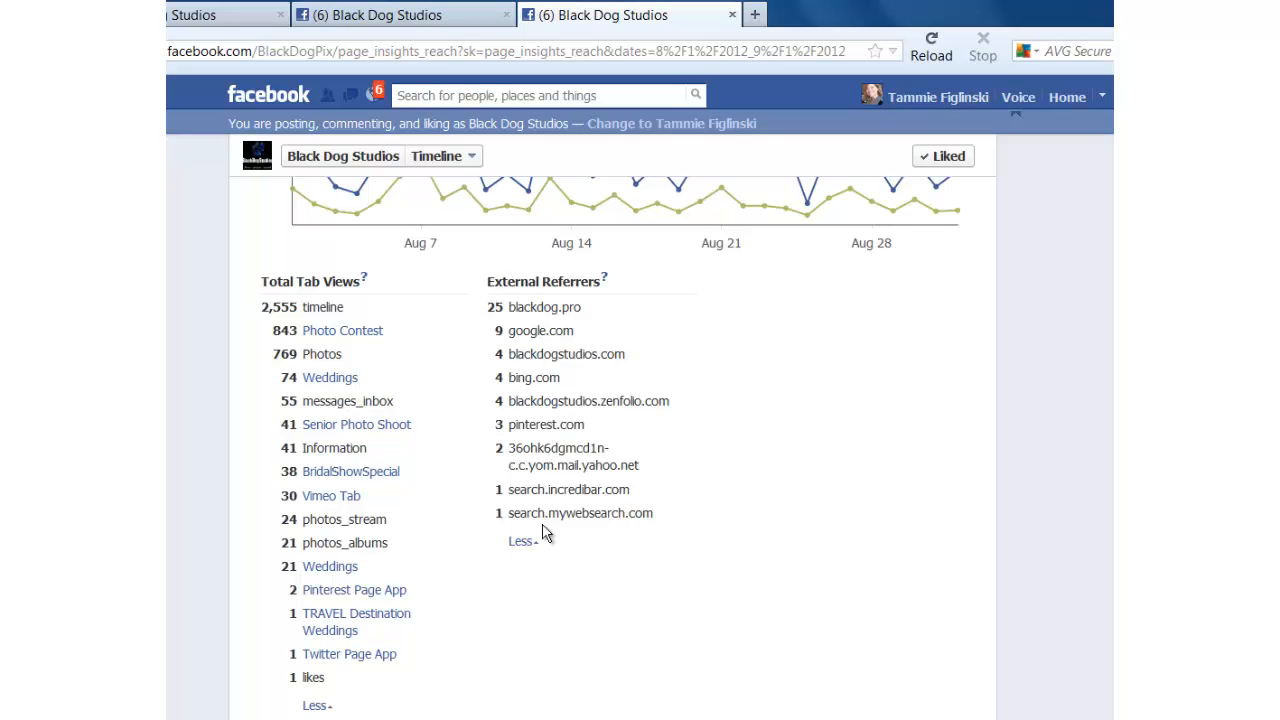
{"action": "mouse_move", "coordinate": [538, 566]}
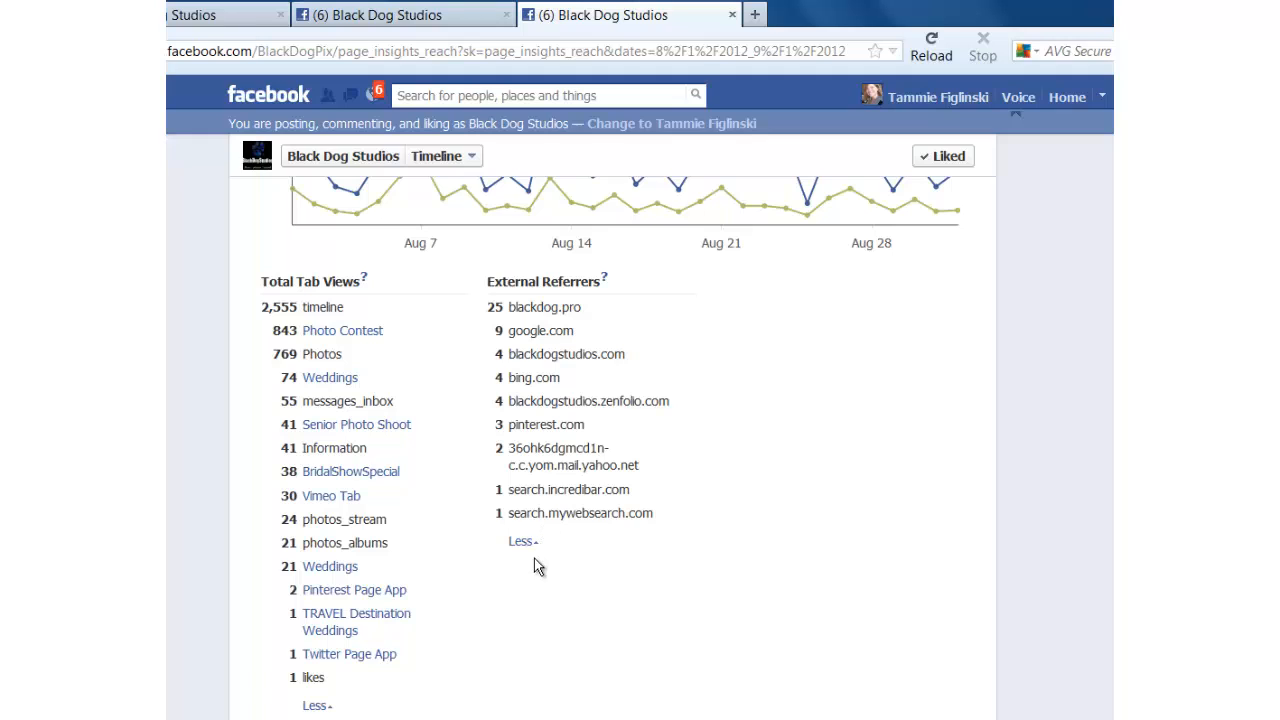
{"action": "mouse_move", "coordinate": [727, 463]}
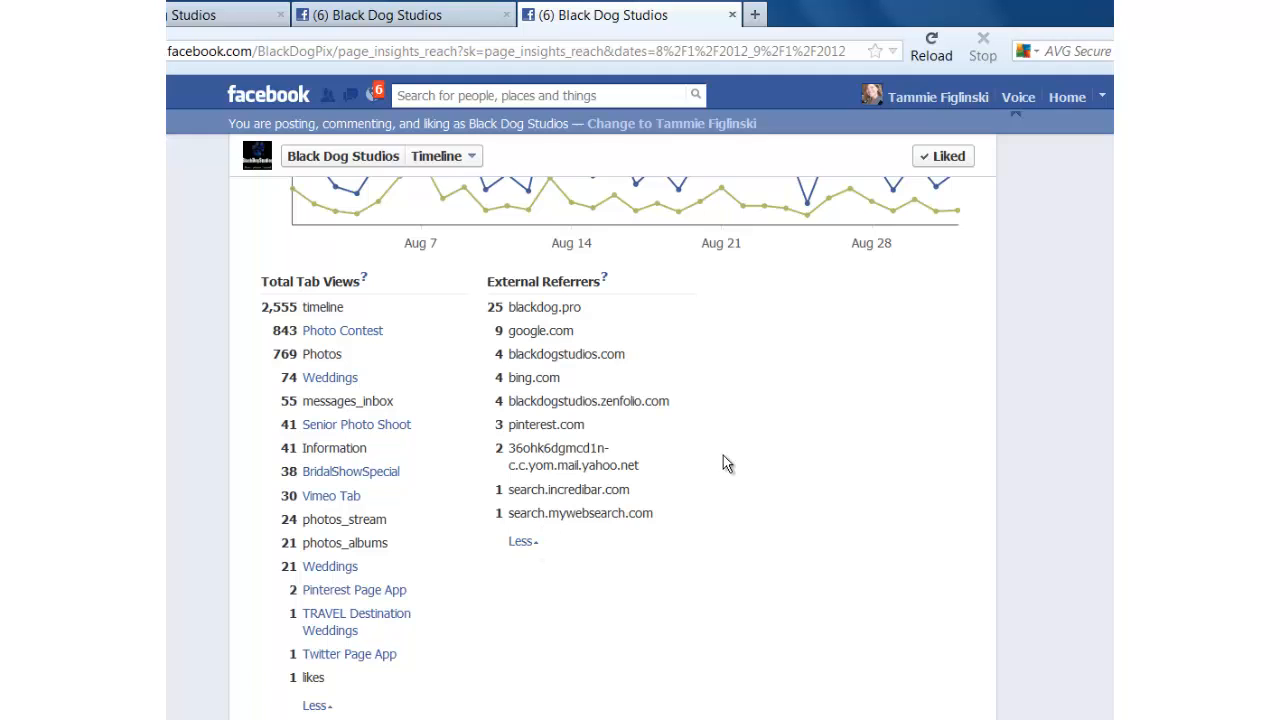
{"action": "scroll", "scroll_direction": "up", "scroll_amount": 3}
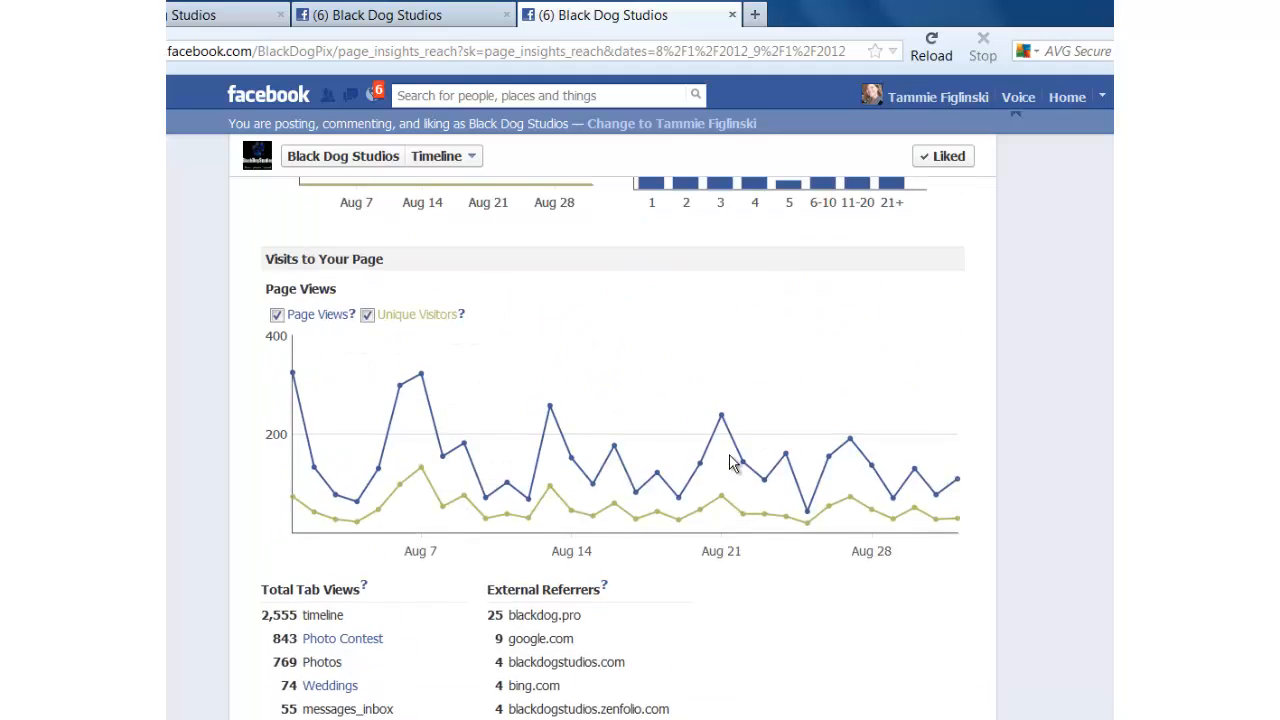